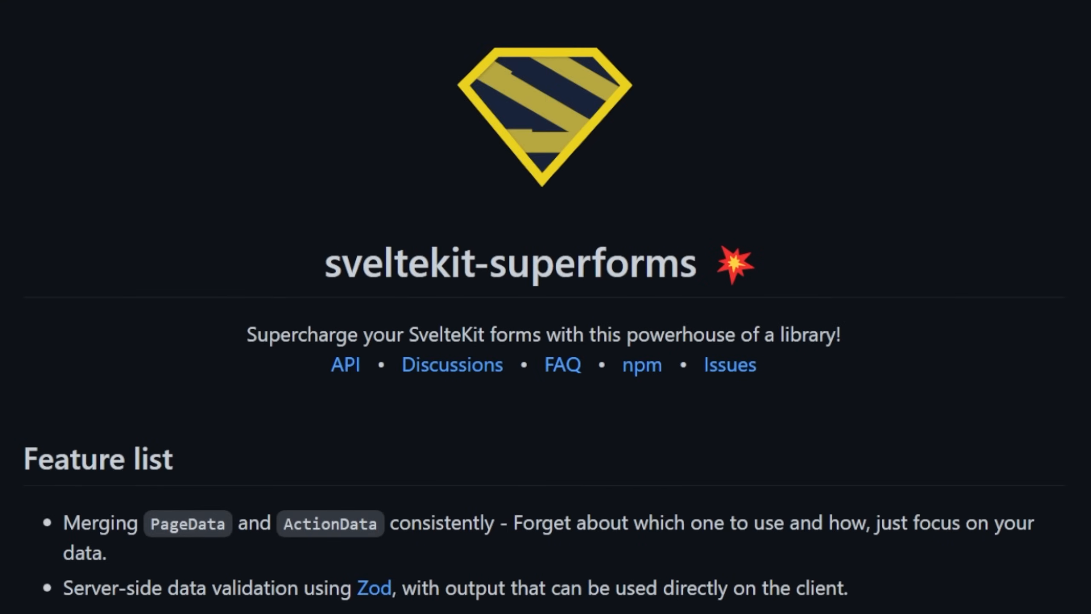
Step: In +page.server.ts, import z from 'zod' and start defining newContactSchema as z.object
{"action": "scroll", "scroll_direction": "down", "scroll_amount": 3}
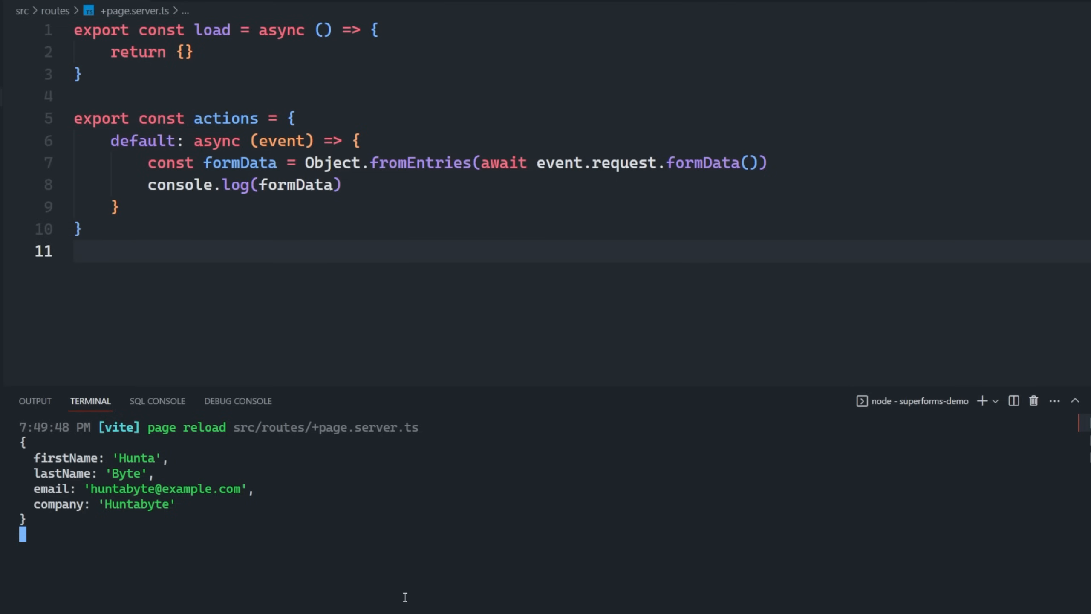
{"action": "type", "text": "import { z } from 'zod'"}
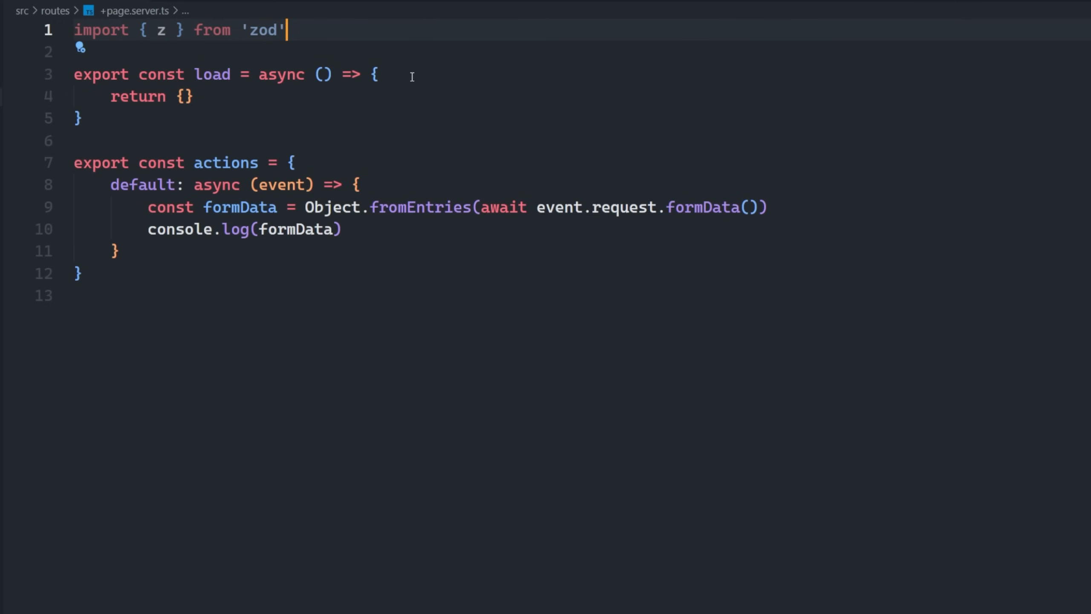
{"action": "type", "text": "const newContactSchema = z.object({"}
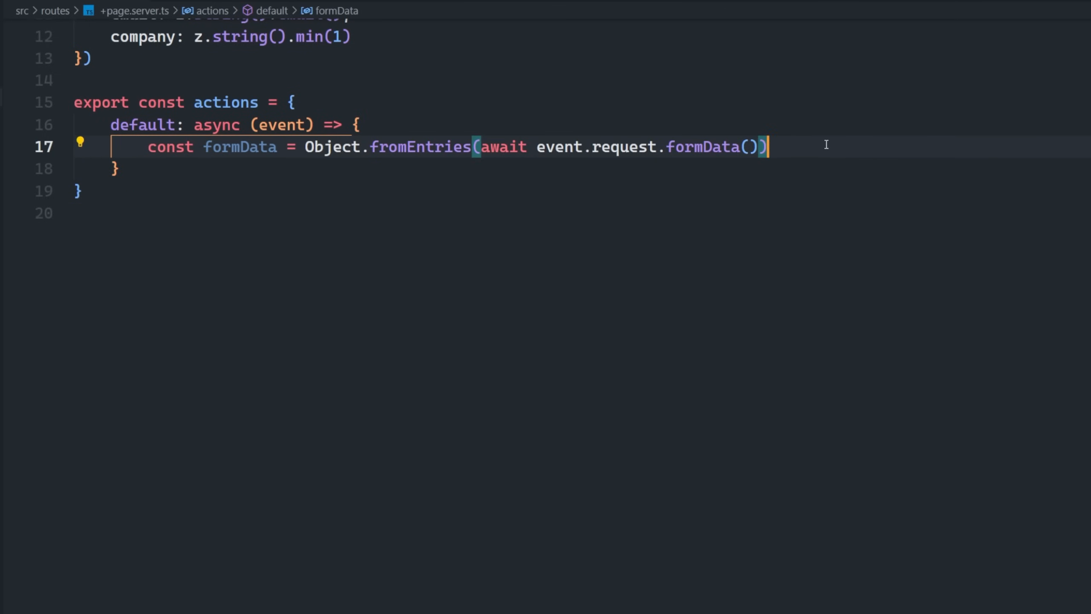
{"action": "key", "text": "Enter"}
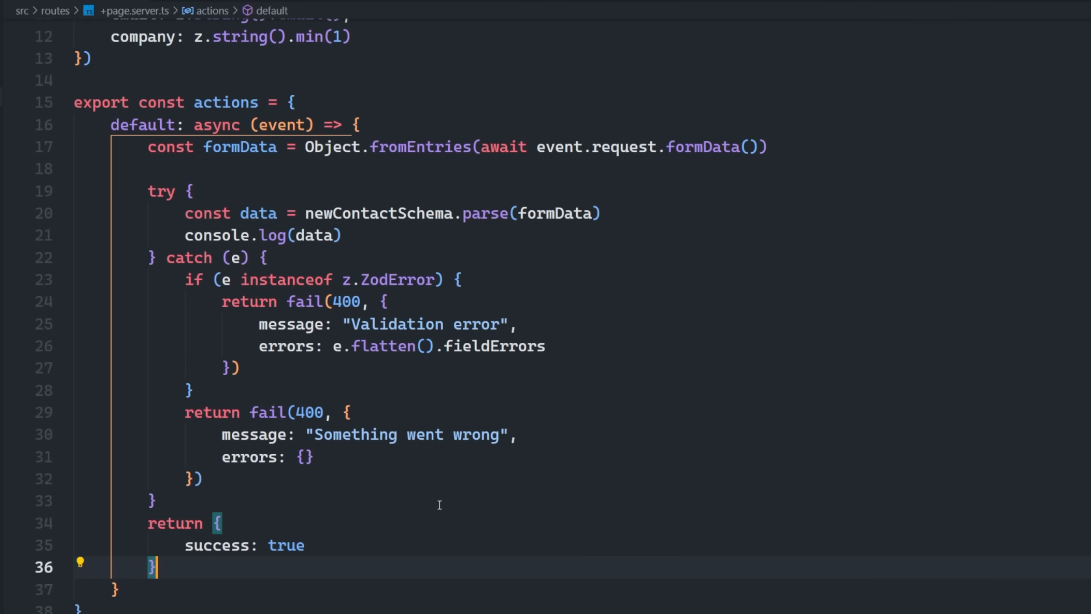
{"action": "mouse_move", "coordinate": [382, 576]}
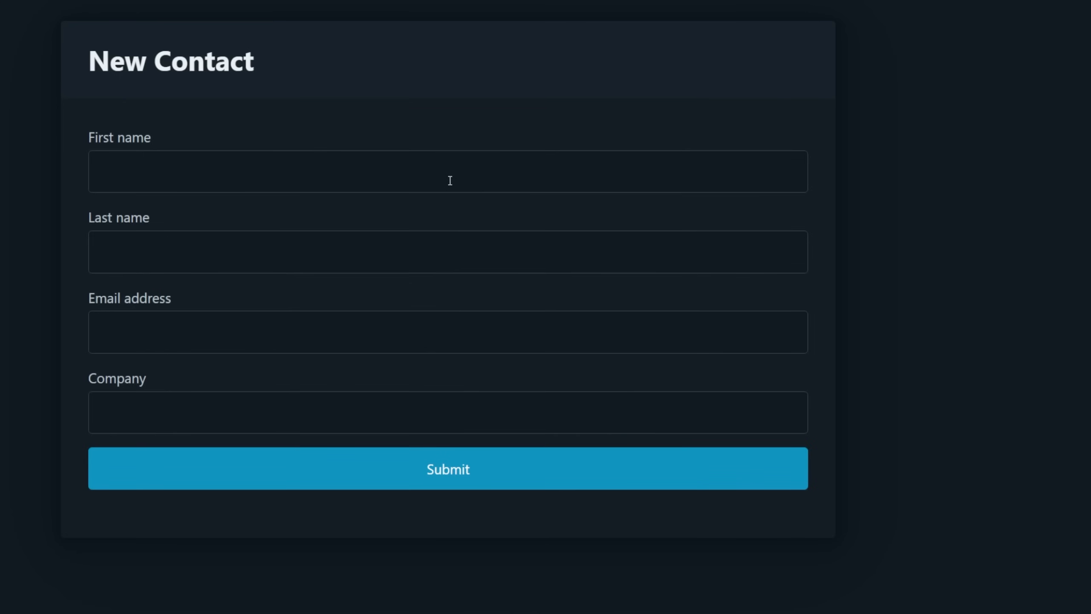
{"action": "type", "text": "h@h.c"}
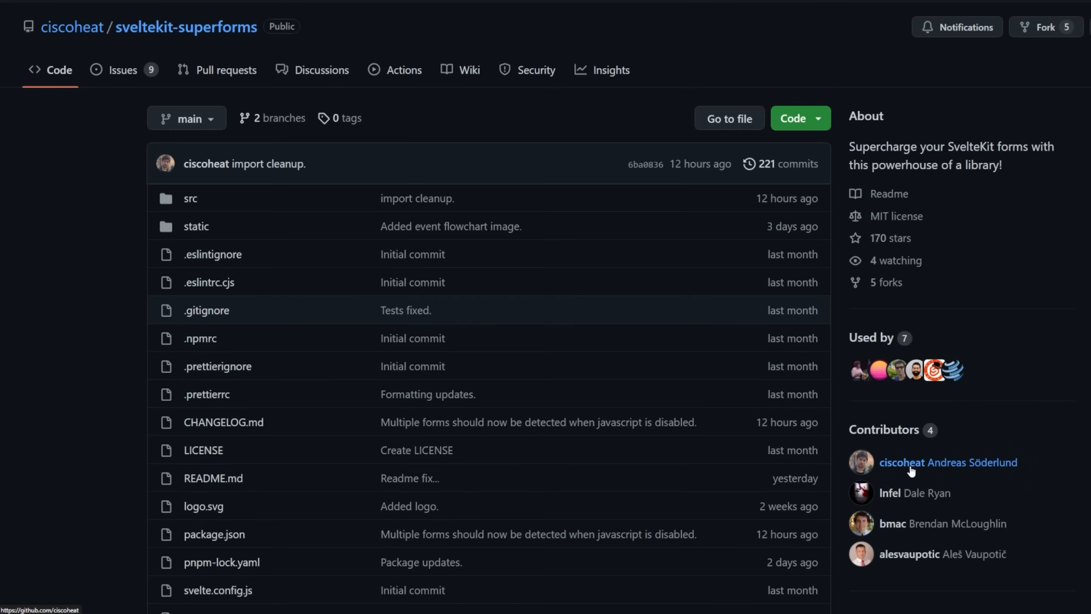
{"action": "mouse_move", "coordinate": [551, 302]}
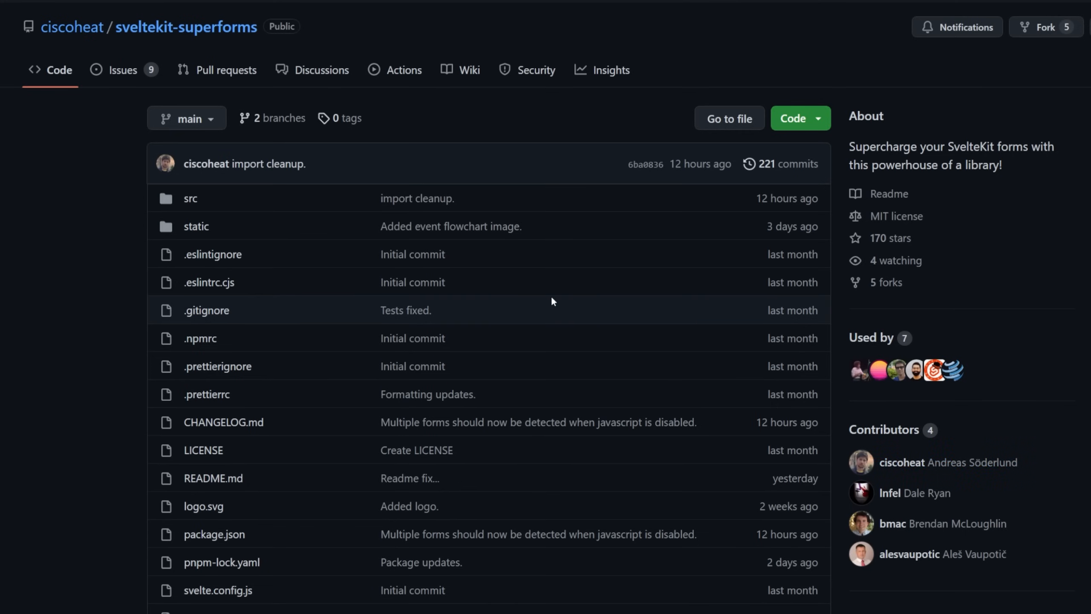
{"action": "scroll", "scroll_direction": "down", "scroll_amount": 3}
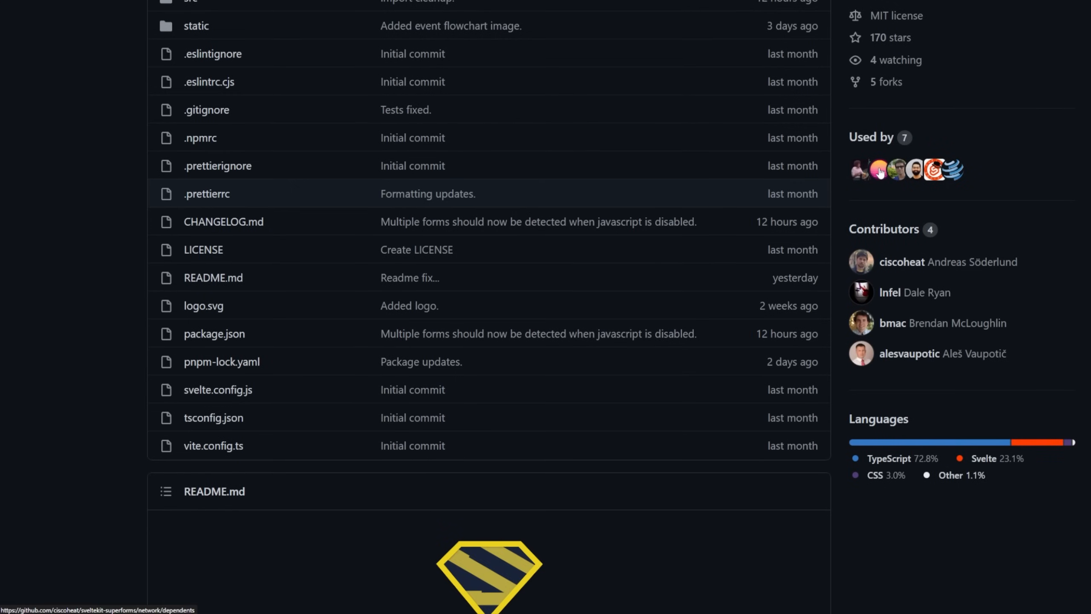
{"action": "mouse_move", "coordinate": [880, 175]}
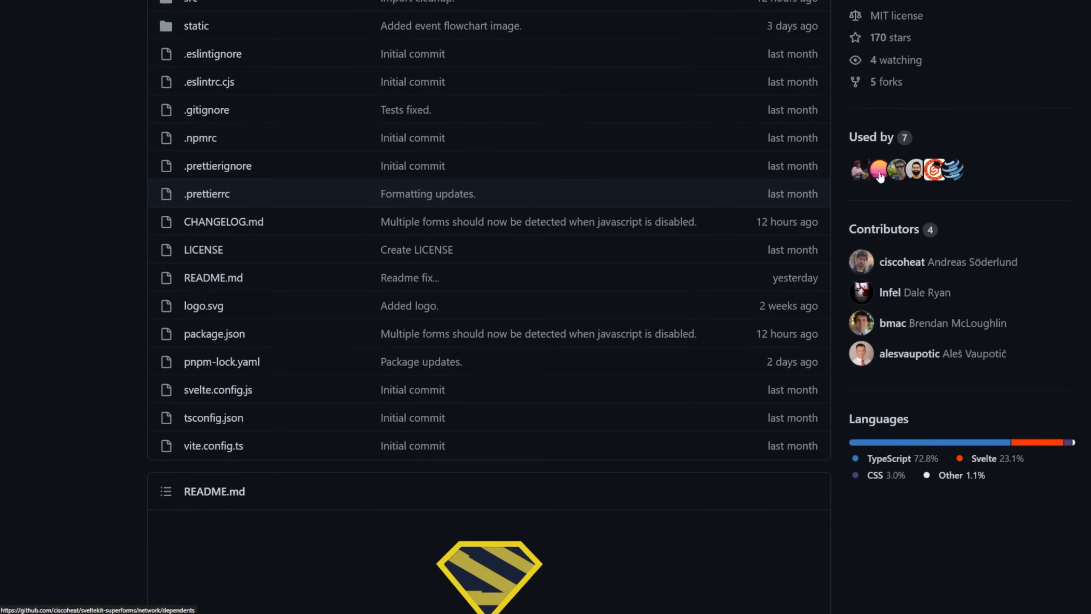
{"action": "scroll", "scroll_direction": "down", "scroll_amount": 3}
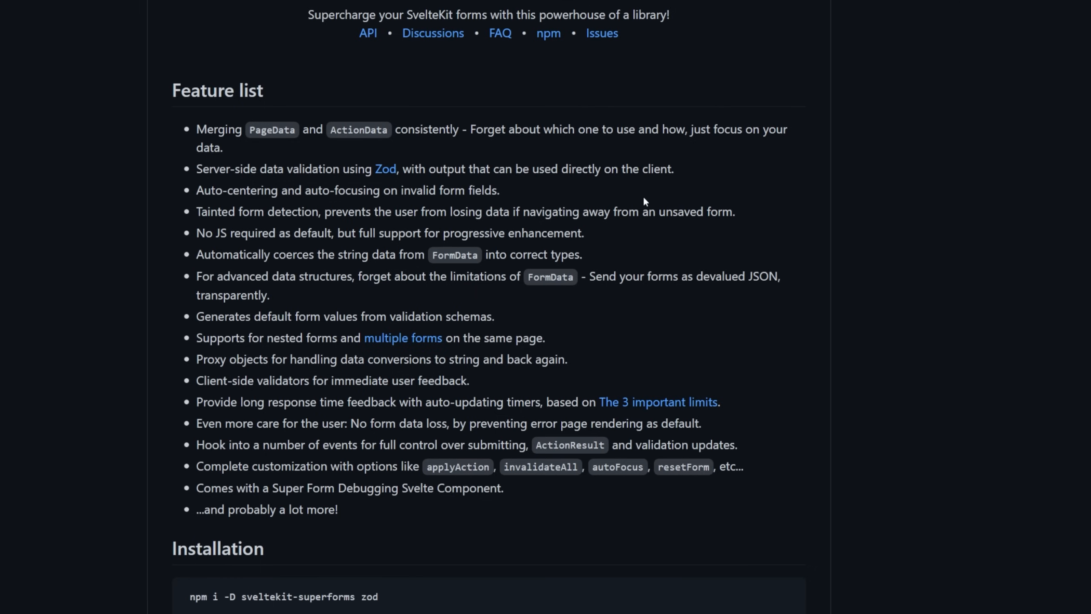
{"action": "mouse_move", "coordinate": [425, 245]}
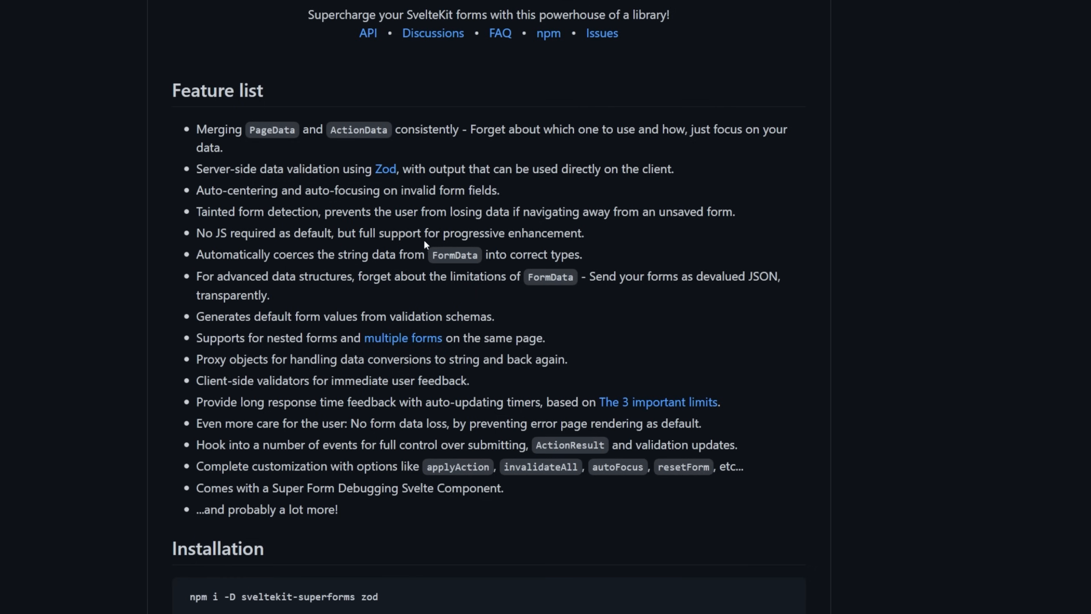
{"action": "scroll", "scroll_direction": "down", "scroll_amount": 3}
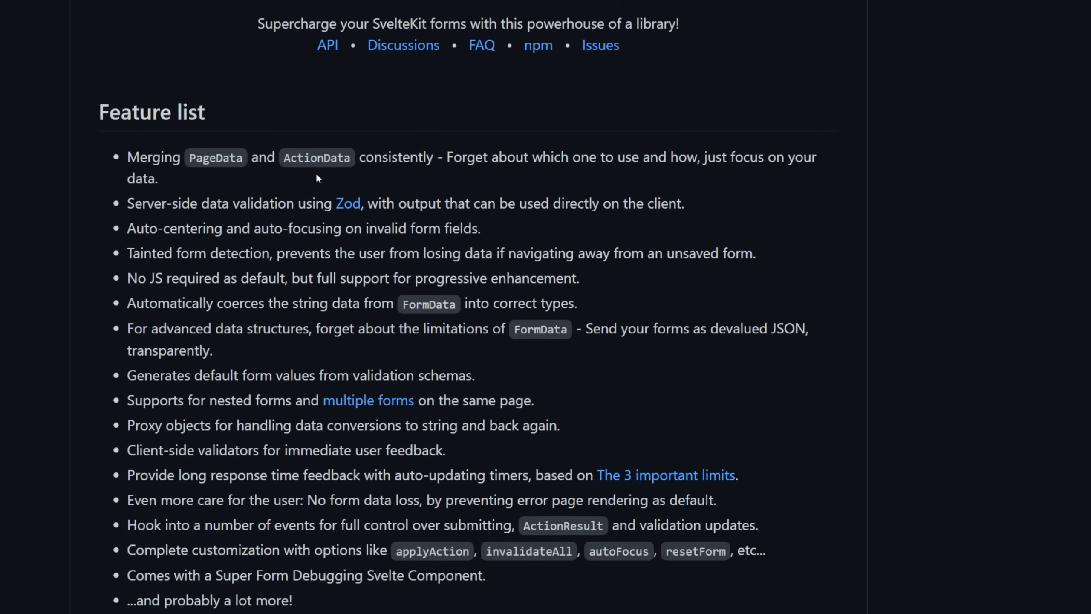
{"action": "mouse_move", "coordinate": [365, 188]}
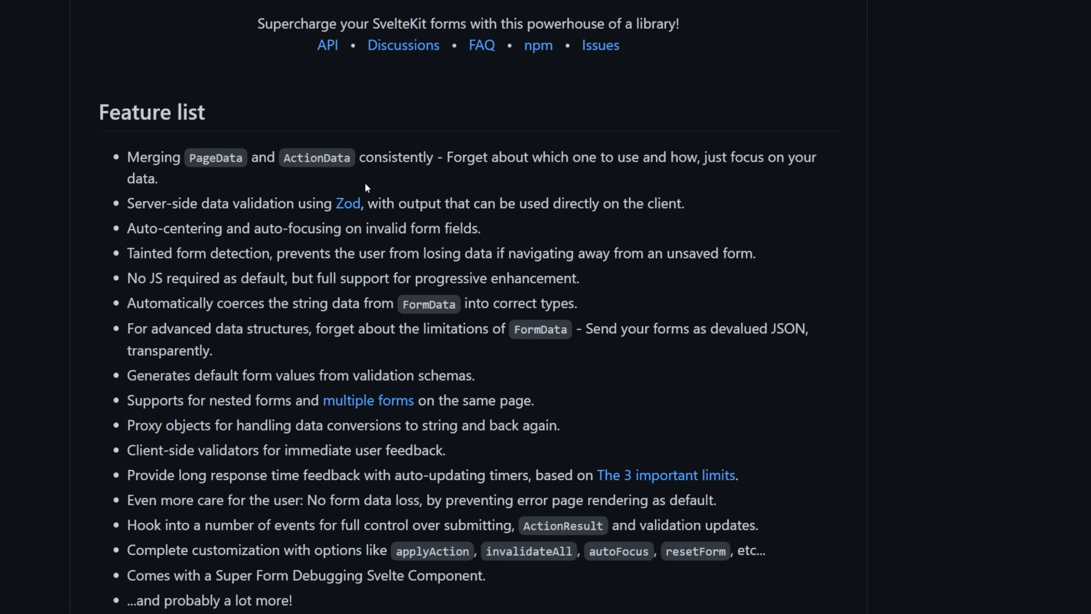
{"action": "mouse_move", "coordinate": [227, 306]}
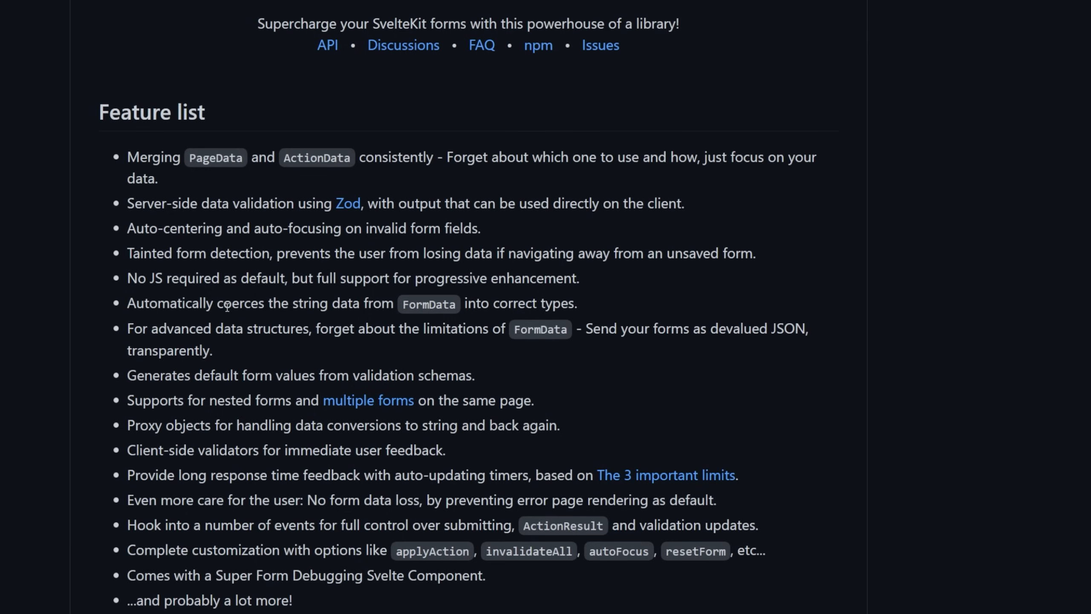
{"action": "mouse_move", "coordinate": [685, 316]}
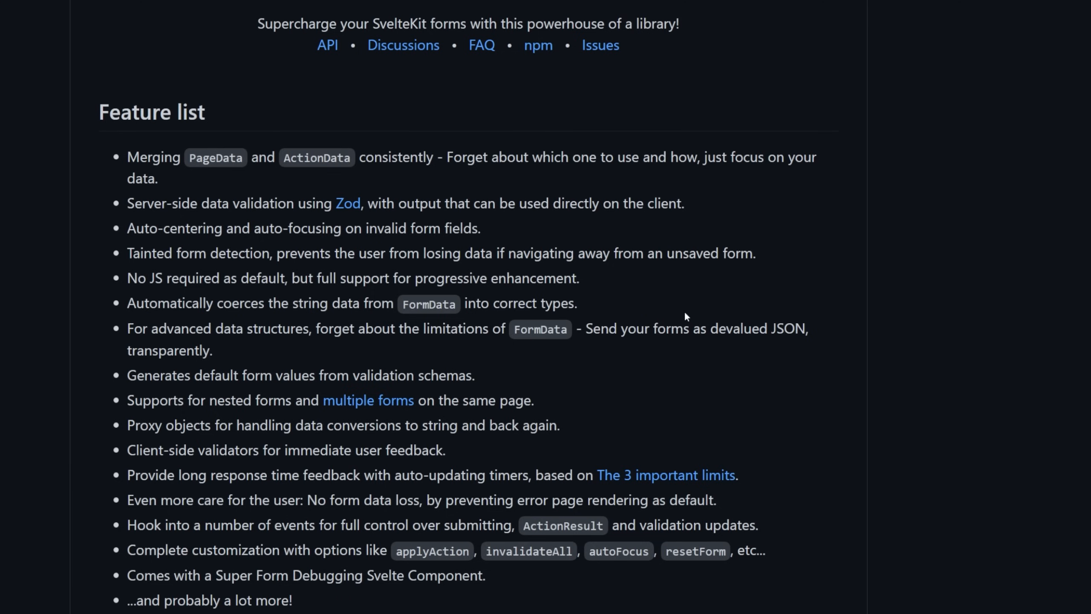
{"action": "scroll", "scroll_direction": "down", "scroll_amount": 3}
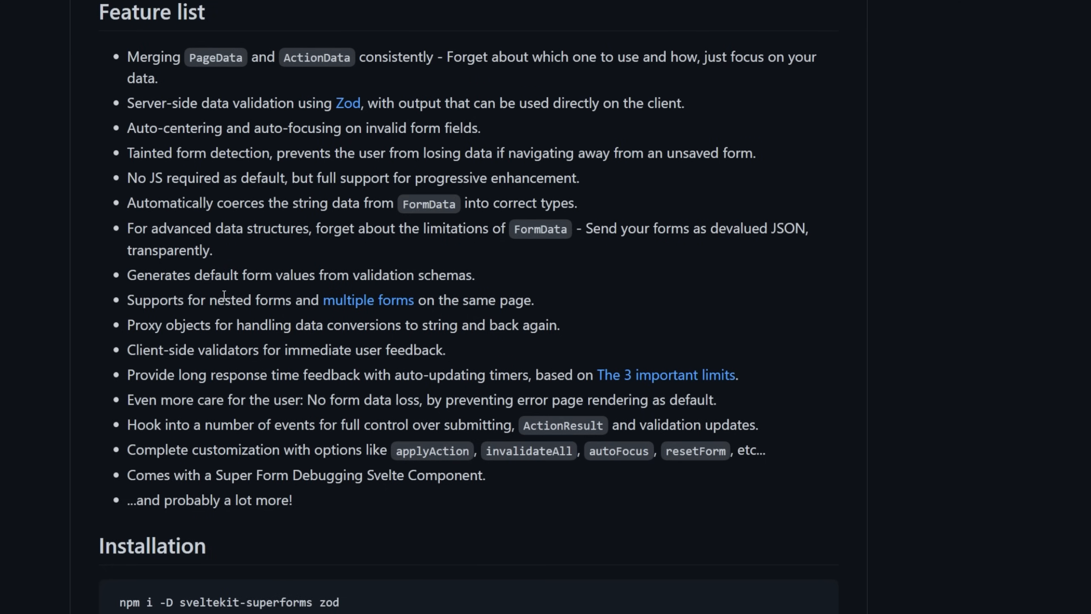
{"action": "left_click_drag", "start_coordinate": [583, 228], "coordinate": [808, 229]}
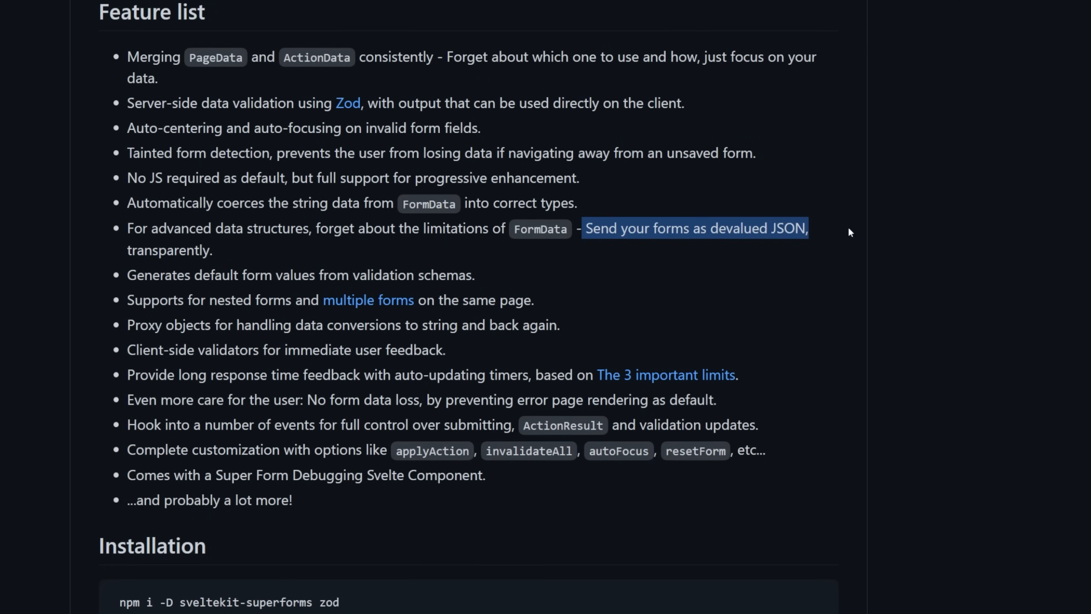
{"action": "left_click", "coordinate": [873, 233]}
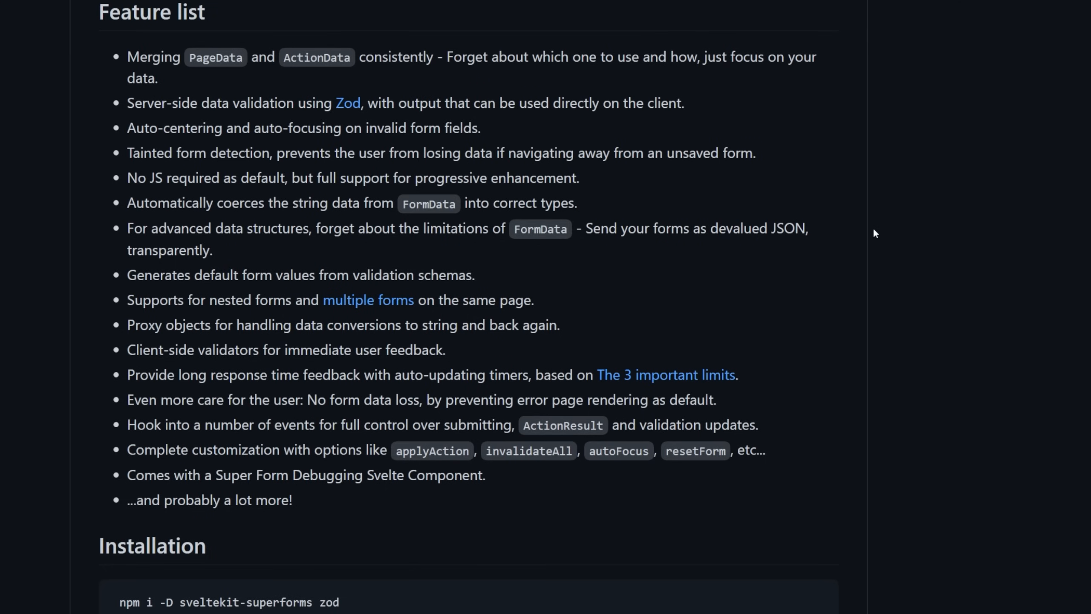
{"action": "scroll", "scroll_direction": "down", "scroll_amount": 3}
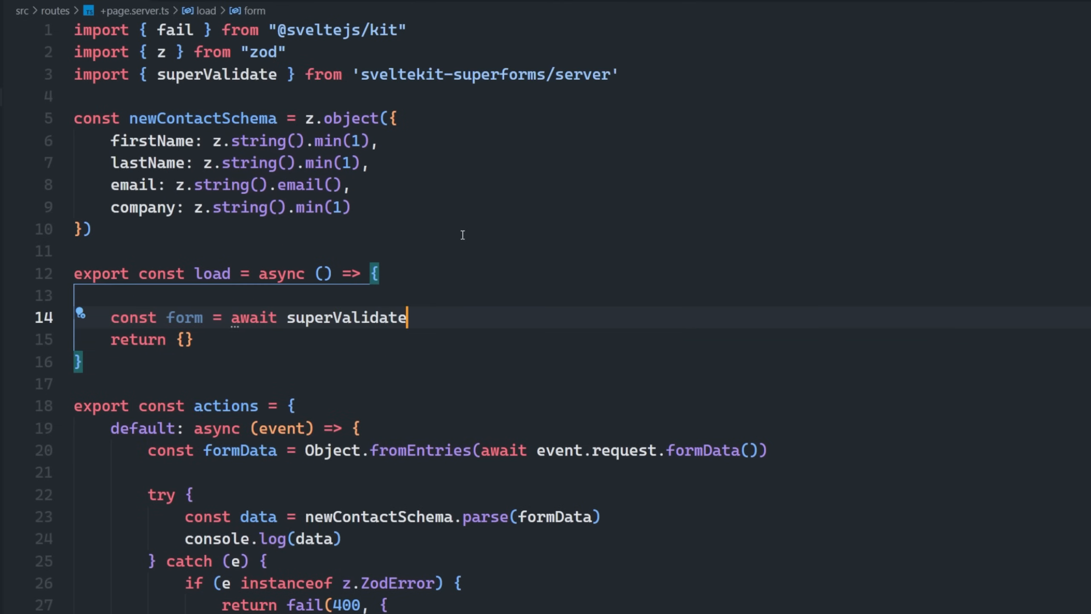
Step: In load, call superValidate with event and newContactSchema to build the form
{"action": "type", "text": "()"}
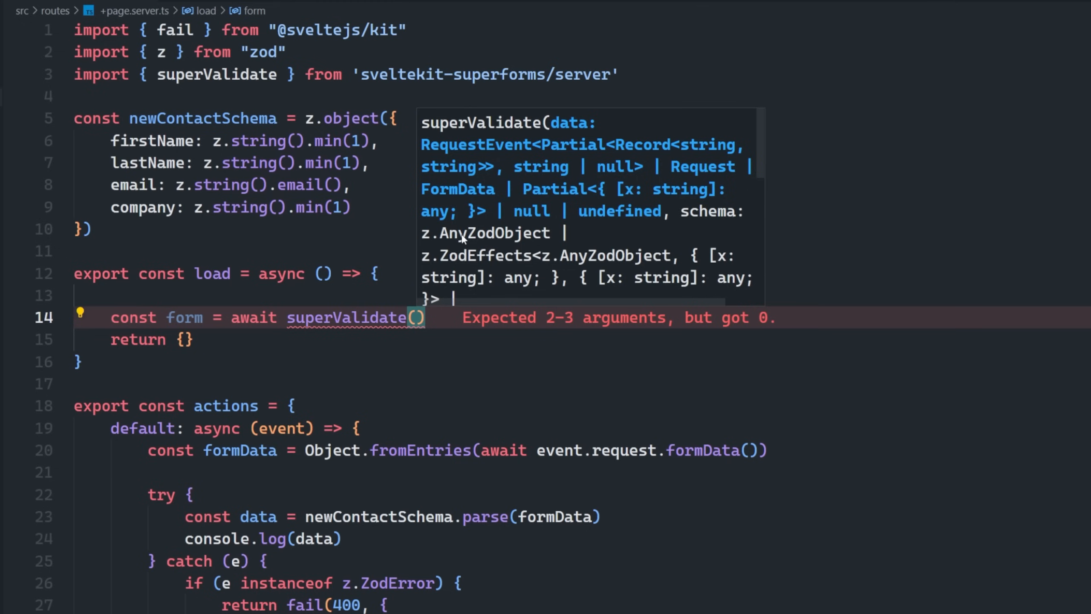
{"action": "type", "text": "event,"}
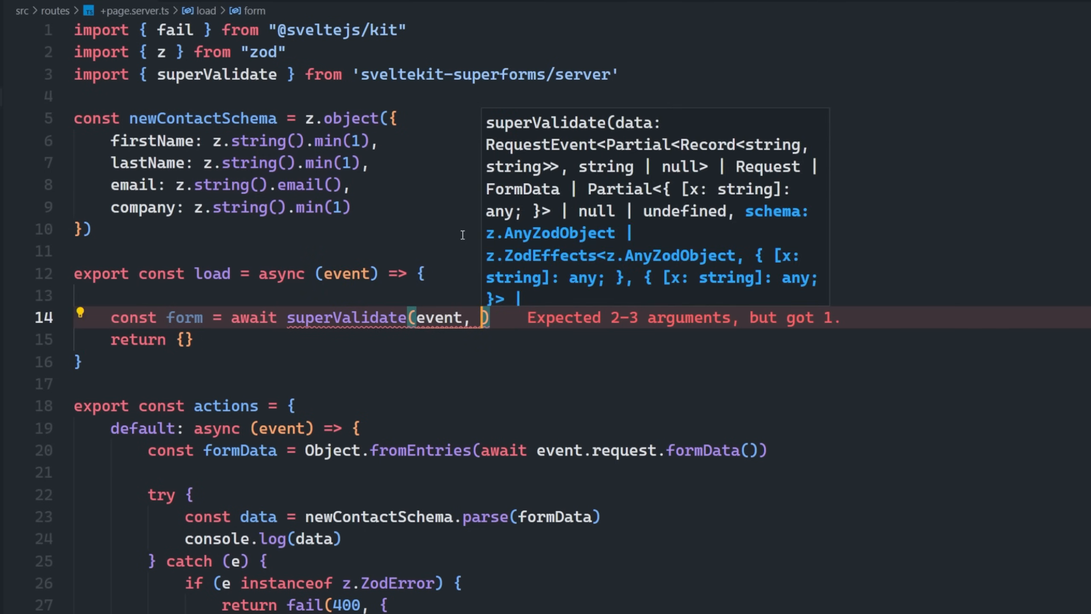
{"action": "type", "text": "newContactSchema"}
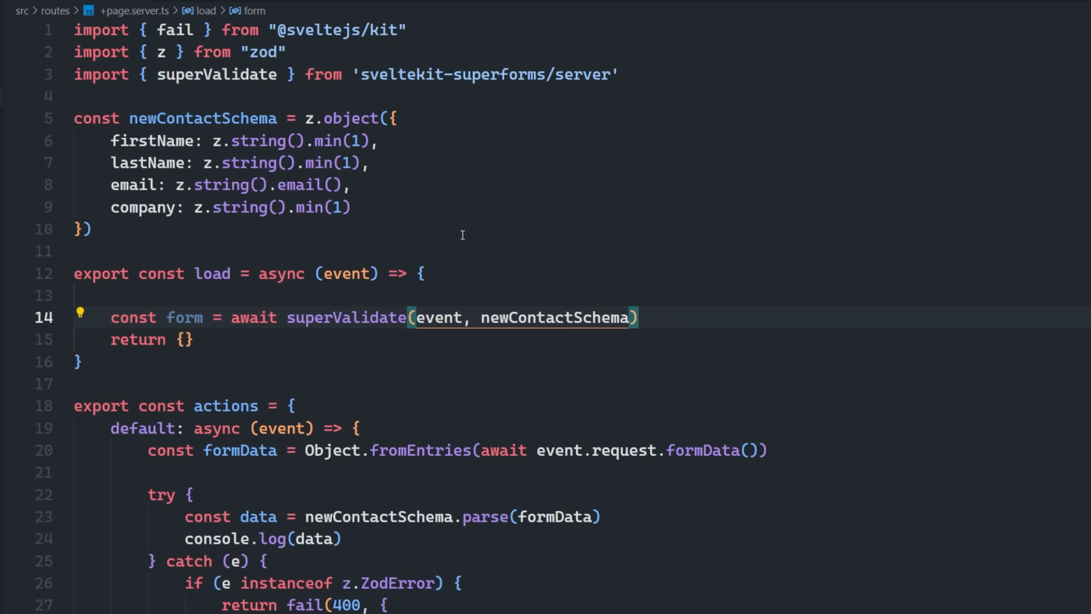
{"action": "type", "text": "f"}
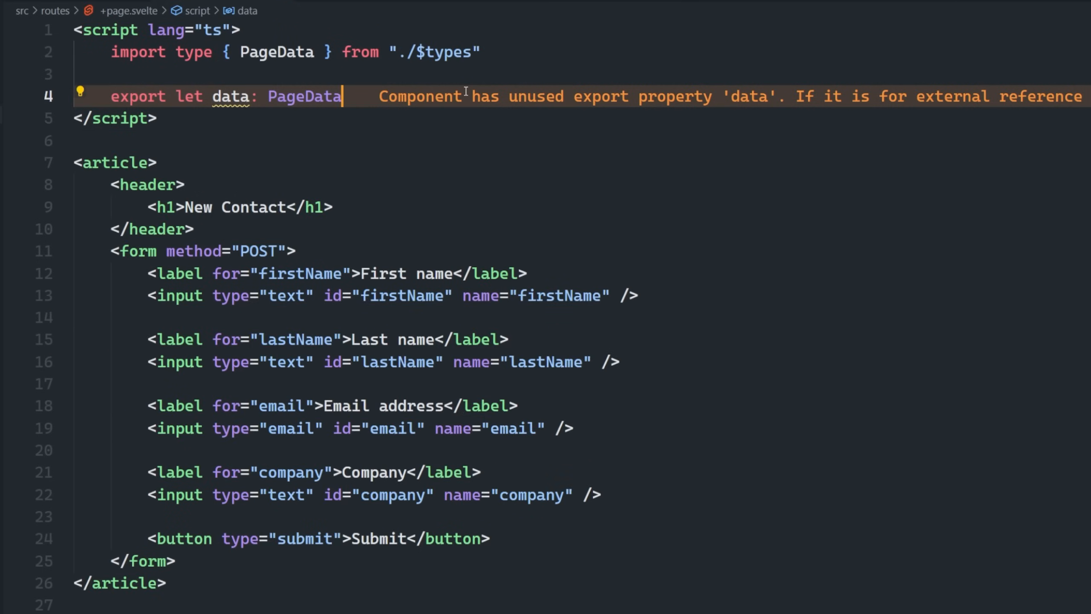
Step: Create the form store with const { form } = superForm(data.form)
{"action": "type", "text": "const { form }"}
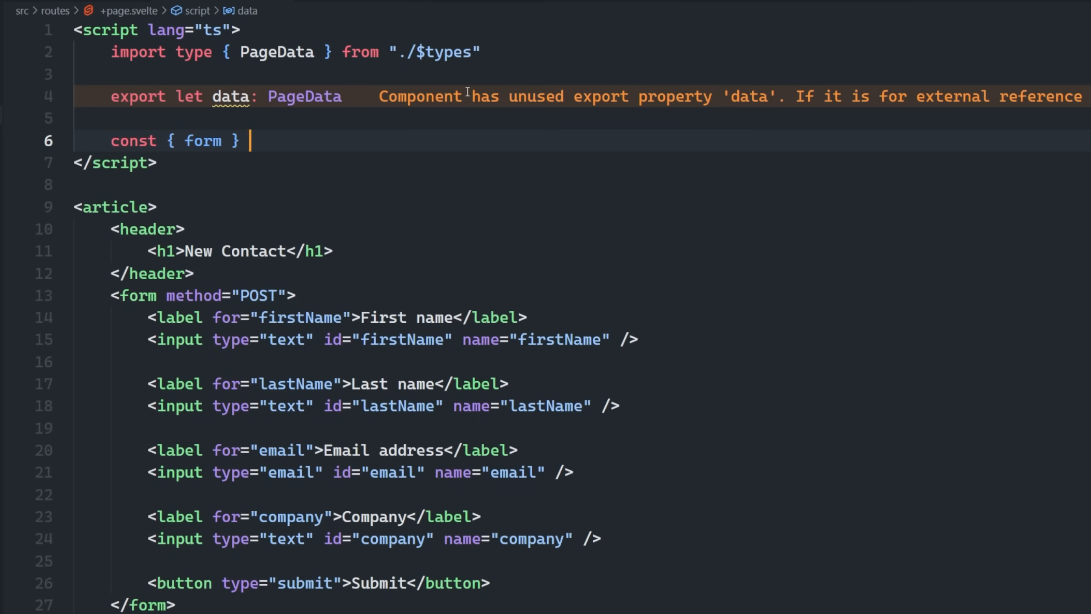
{"action": "type", "text": "= superForm(dat"}
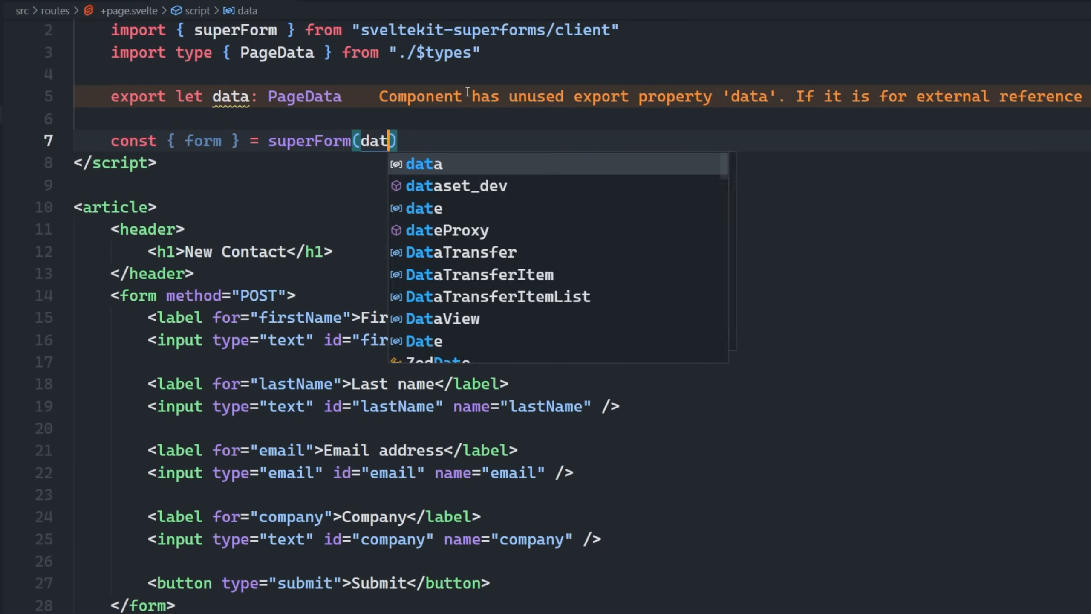
{"action": "type", "text": "a.form"}
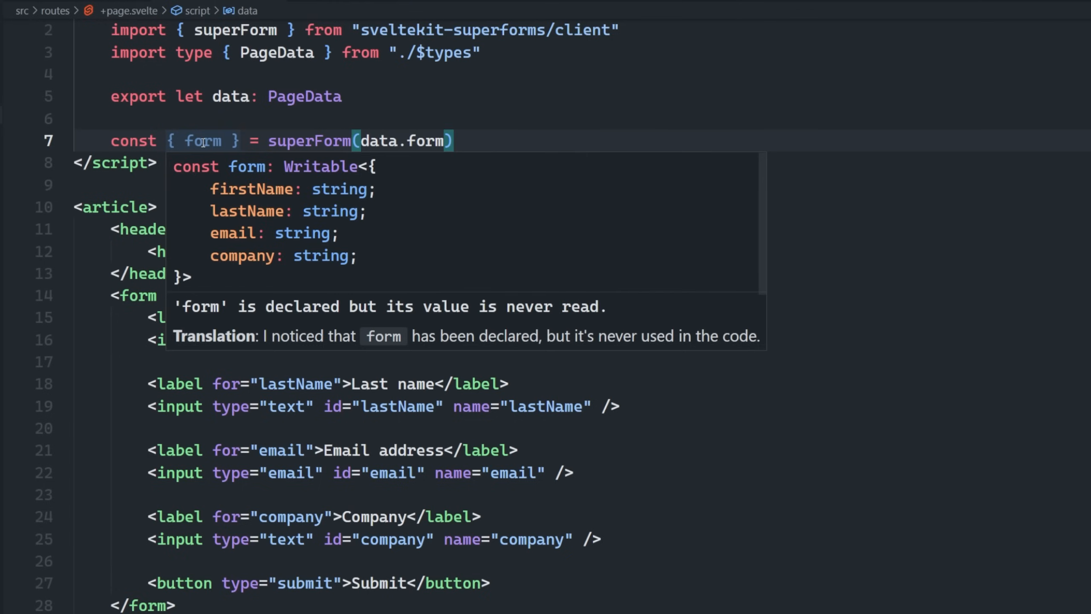
Step: Bind the inputs with bind:value={$form.firstName} etc. and add <SuperDebug data={$form} />
{"action": "left_click_drag", "start_coordinate": [209, 188], "coordinate": [358, 256]}
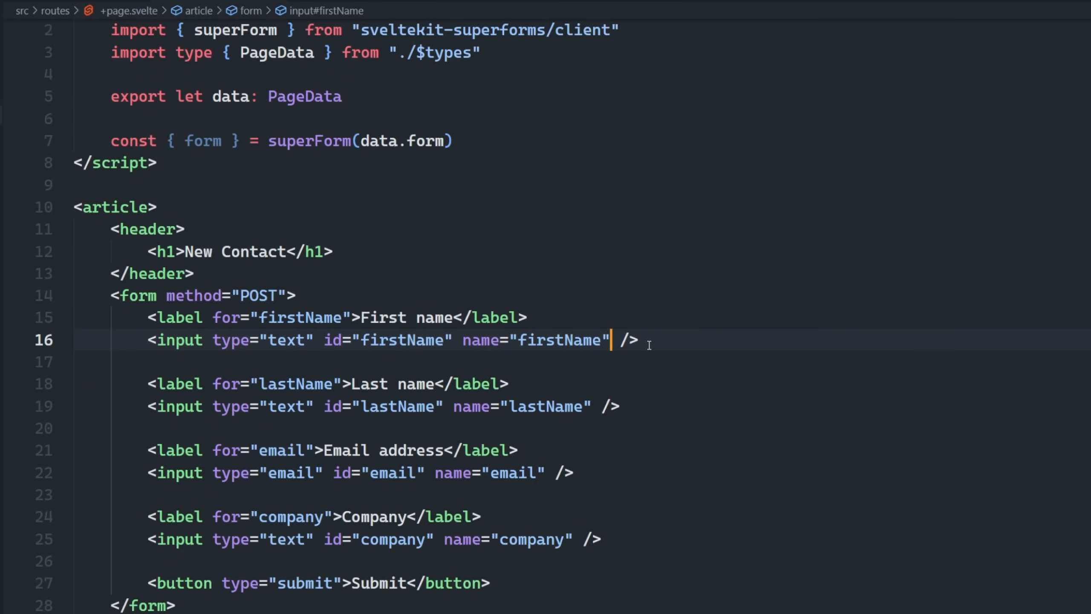
{"action": "type", "text": "bind:v"}
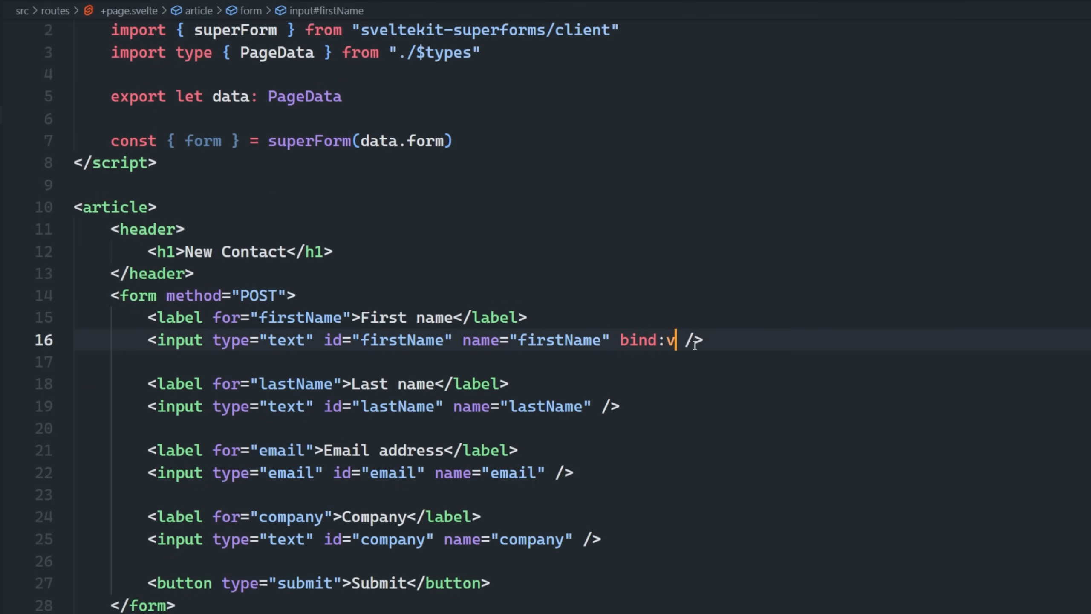
{"action": "type", "text": "alue={$form."}
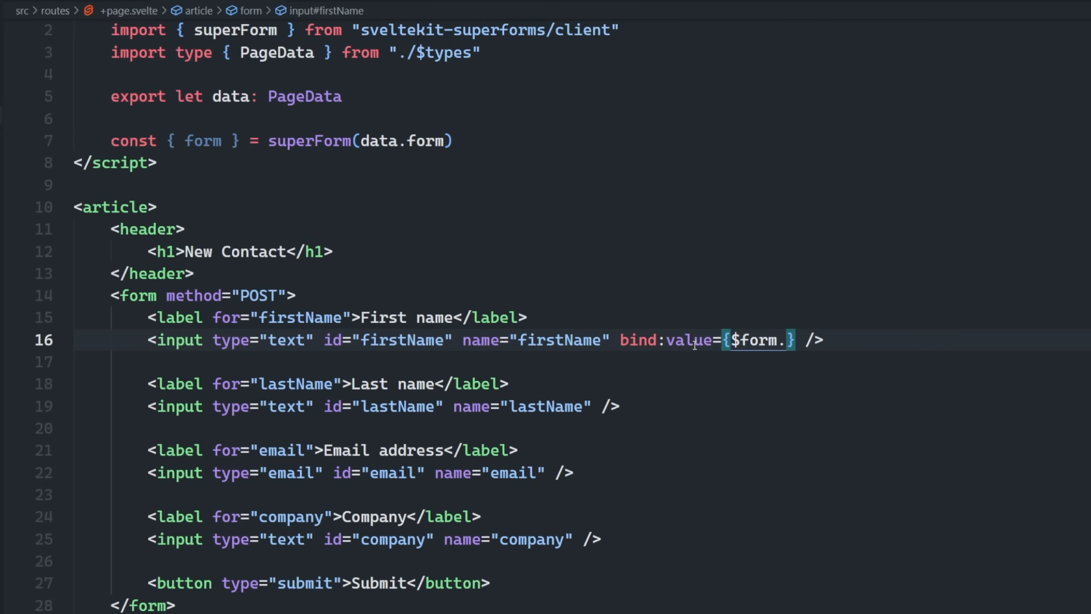
{"action": "type", "text": "firstName"}
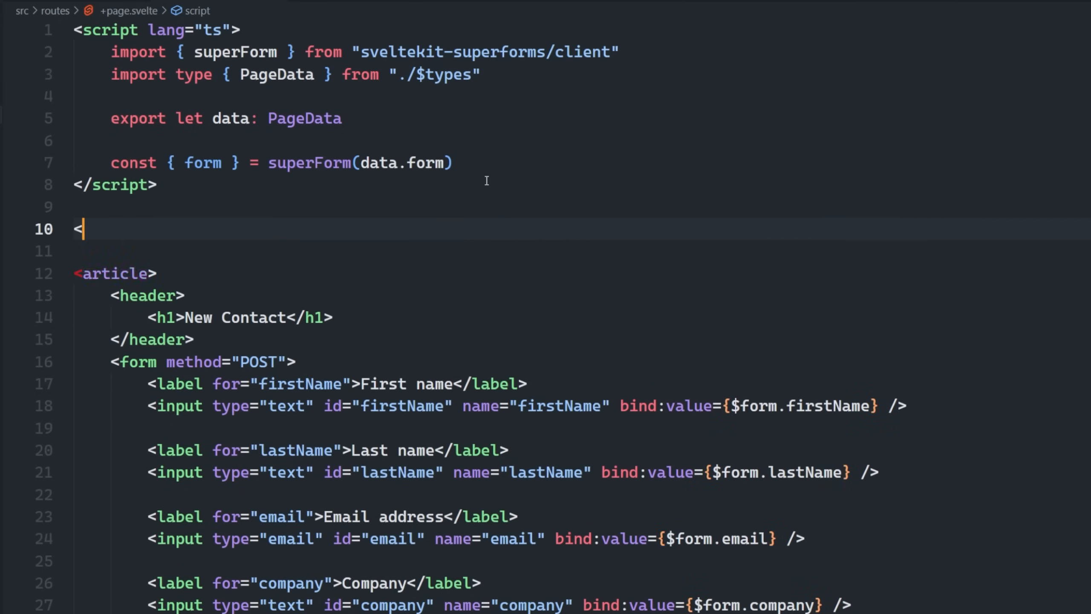
{"action": "type", "text": "SuperDebug />"}
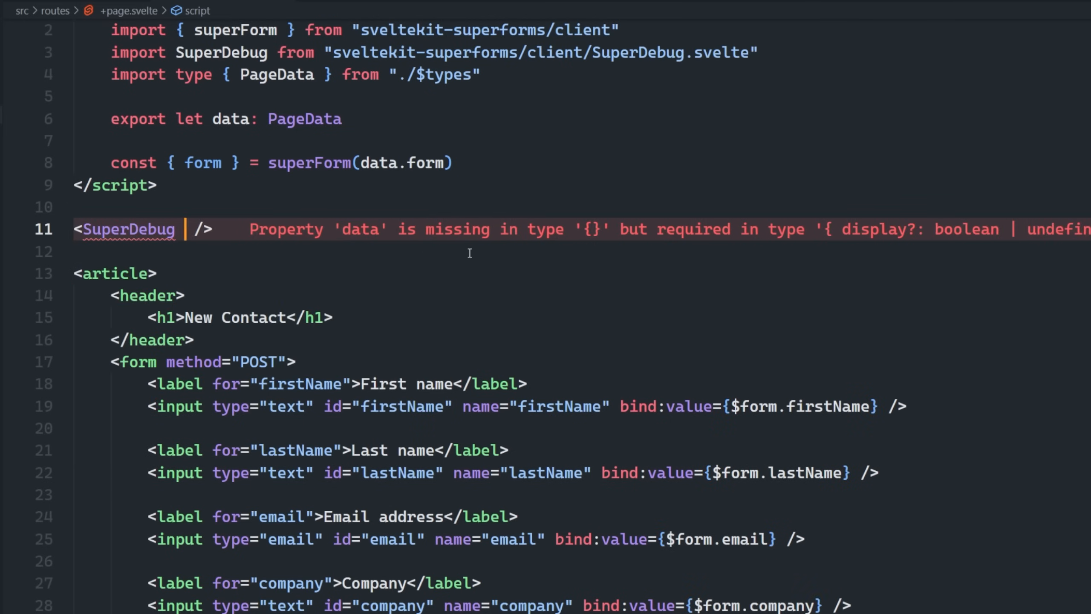
{"action": "type", "text": "data={$form"}
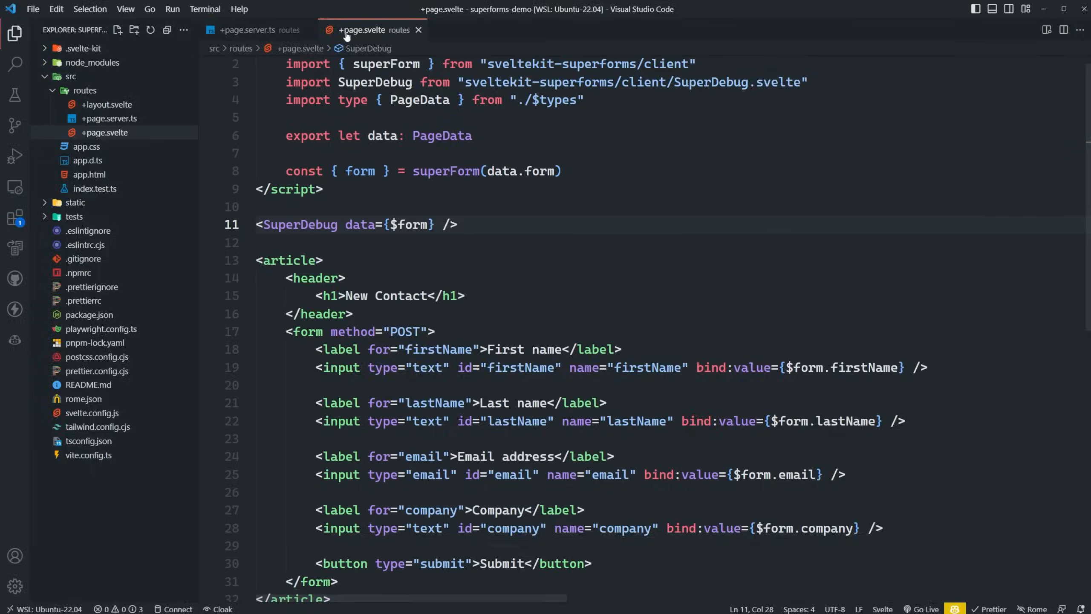
Step: In +page.server.ts, validate with superValidate(event, newContactSchema) and console.log the form
{"action": "left_click", "coordinate": [252, 30]}
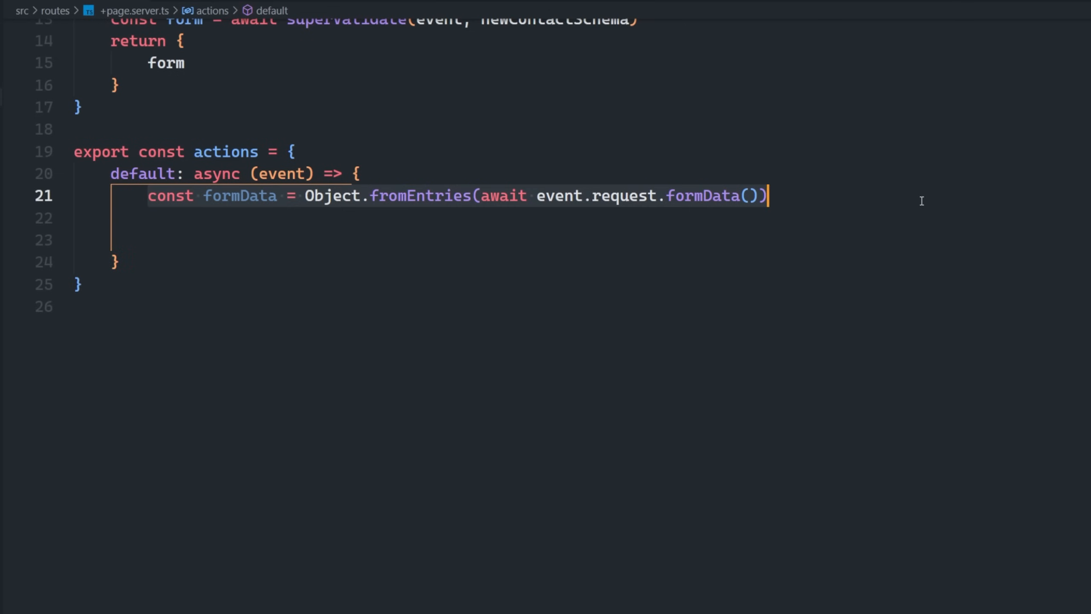
{"action": "type", "text": "const form = await sup"}
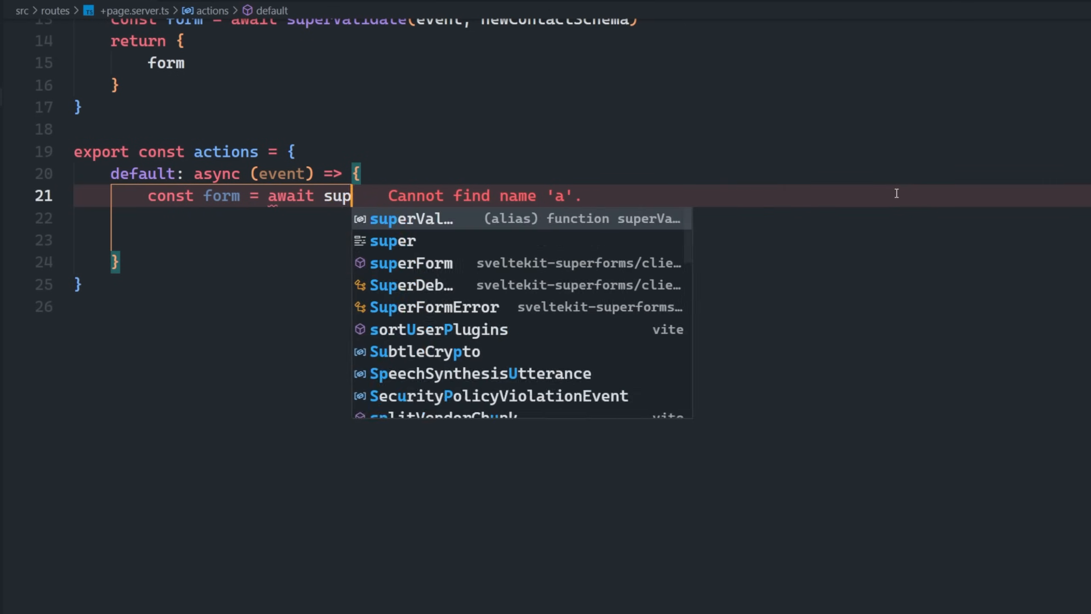
{"action": "left_click", "coordinate": [412, 219]}
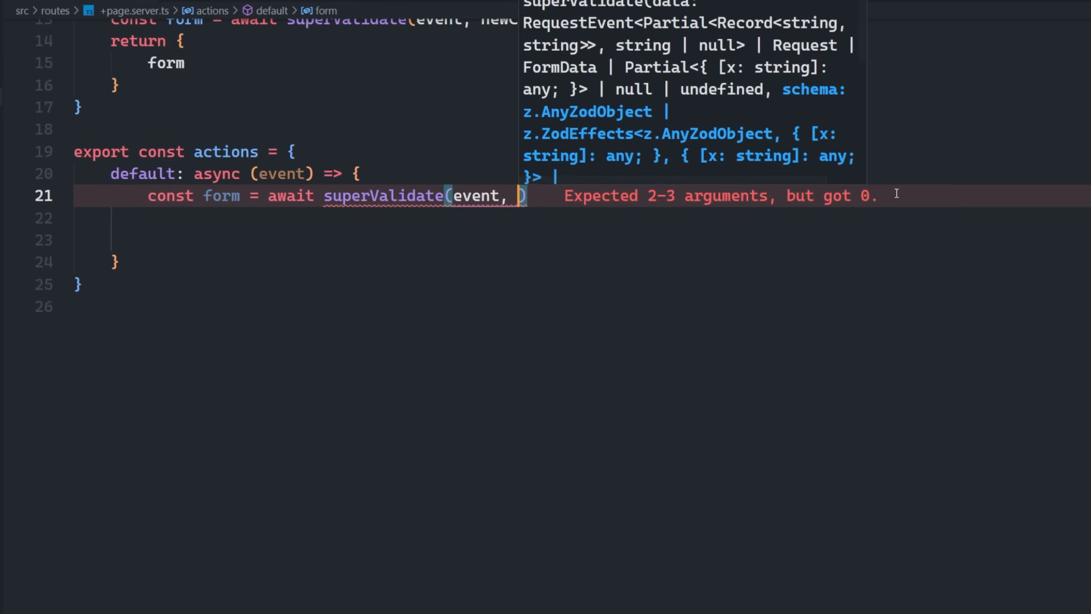
{"action": "type", "text": "new"}
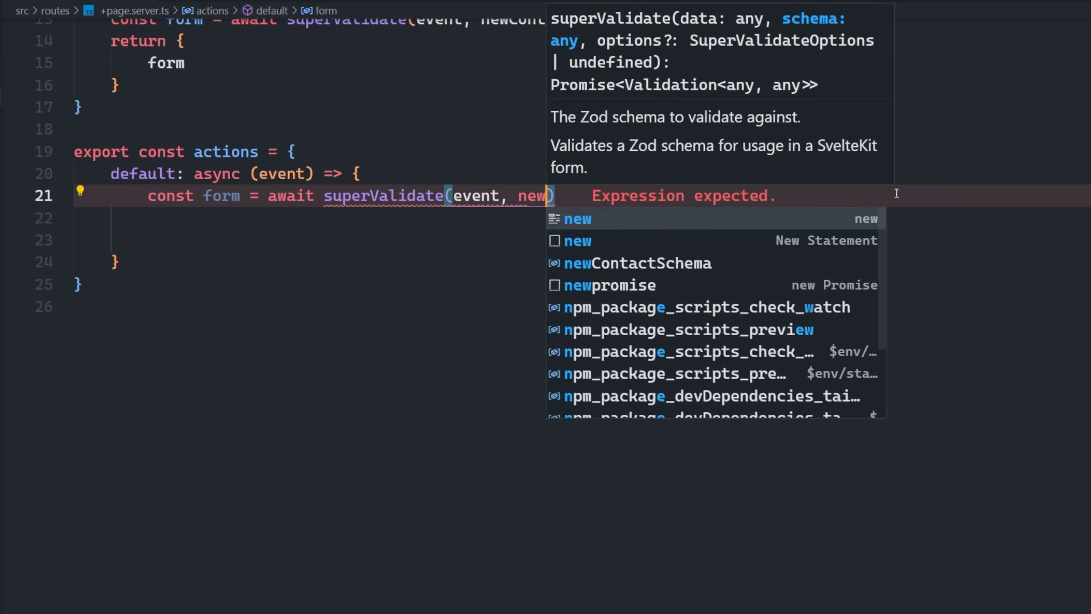
{"action": "type", "text": "console.log("}
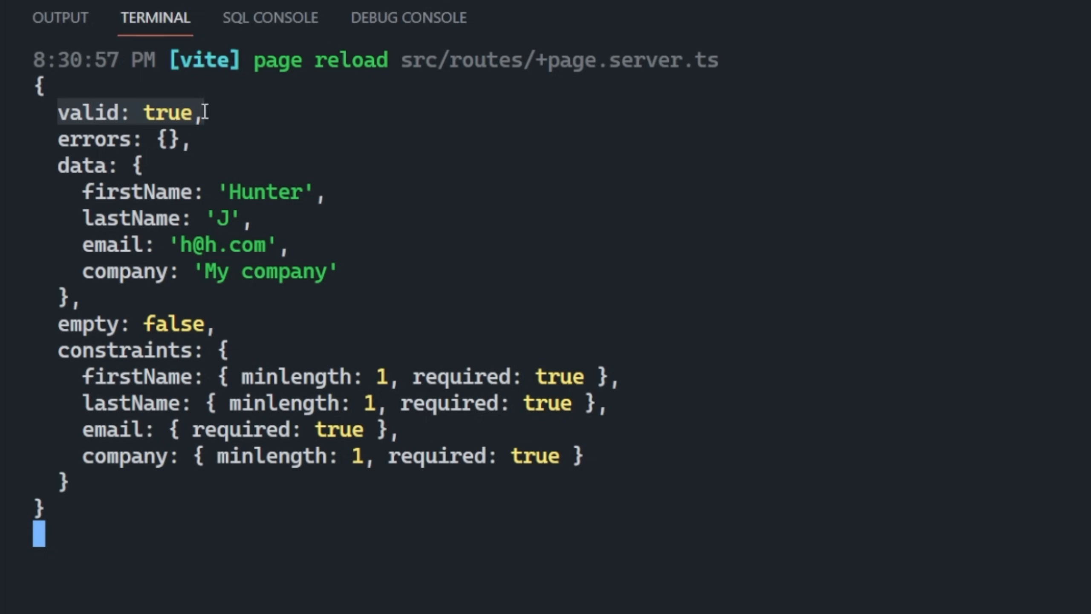
{"action": "mouse_move", "coordinate": [188, 139]}
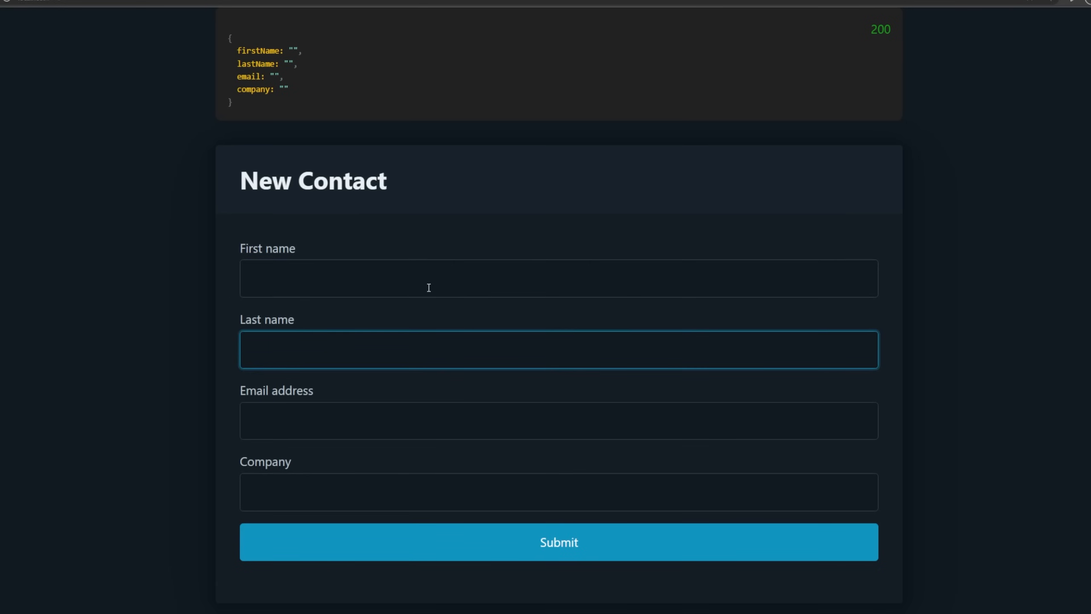
Step: Submit 'J' as a test value, then start the if (!form.valid) guard
{"action": "type", "text": "J"}
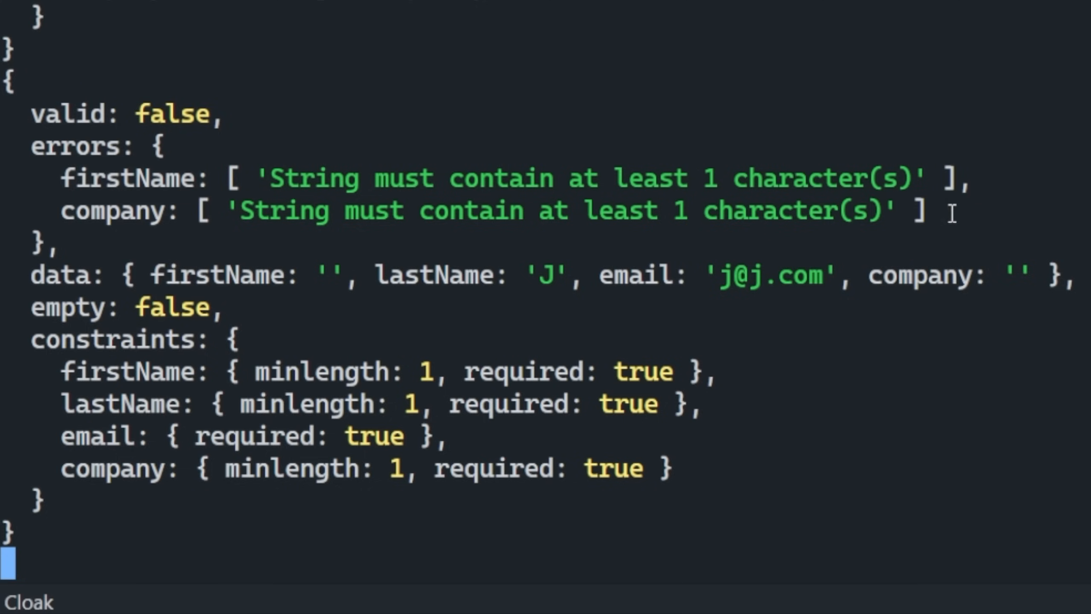
{"action": "mouse_move", "coordinate": [308, 379]}
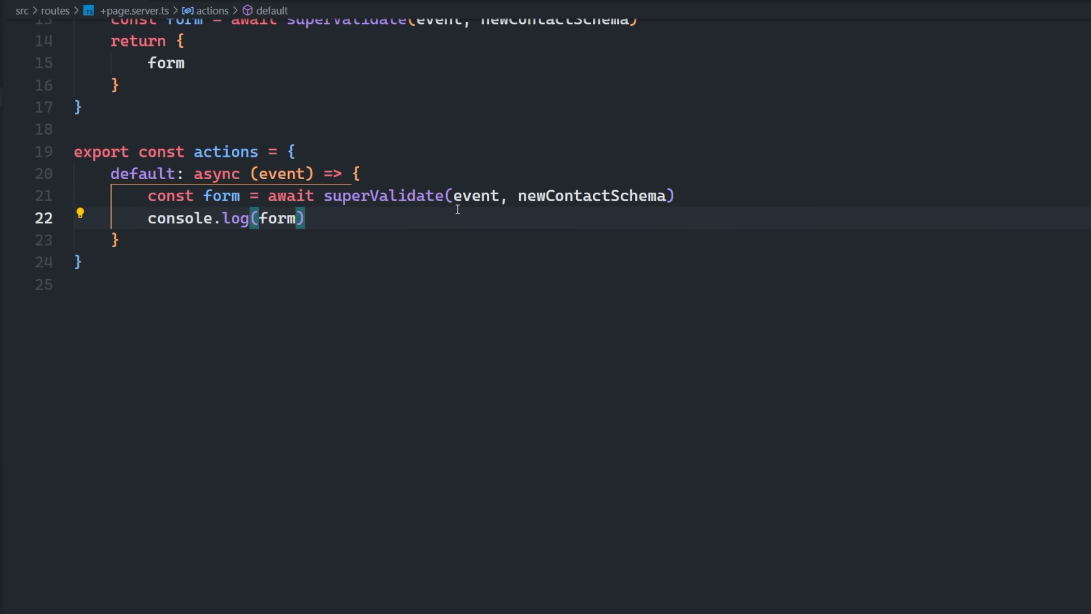
{"action": "type", "text": "if (!form.valid) {"}
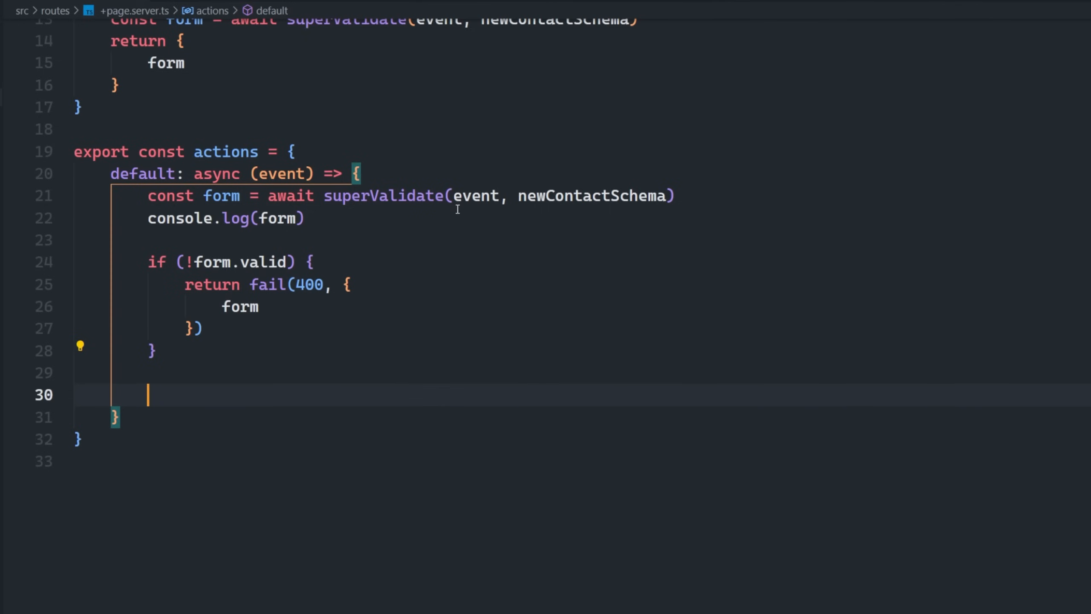
Step: Add return { form } after the invalid-form guard in the default action
{"action": "type", "text": "return { form }"}
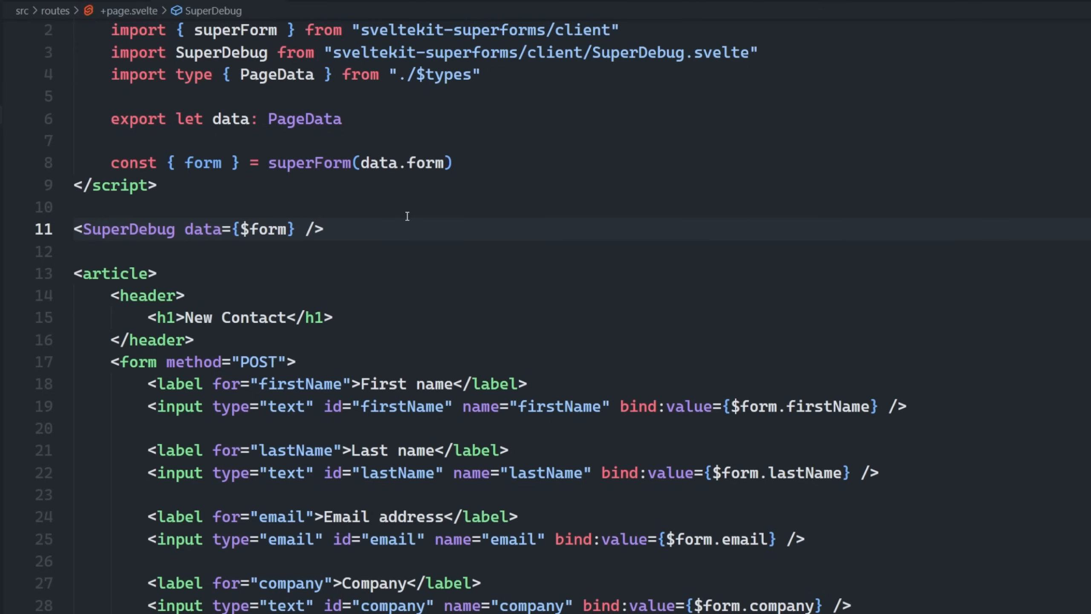
Step: Destructure errors from superForm and begin an {#if $errors...} message block under an input
{"action": "type", "text": ","}
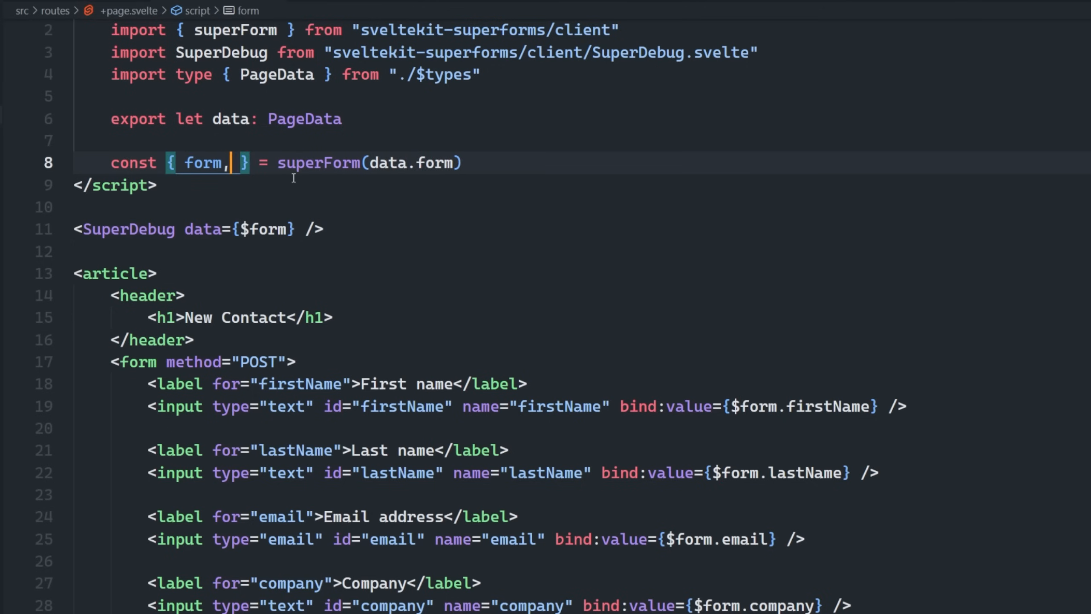
{"action": "type", "text": "errors"}
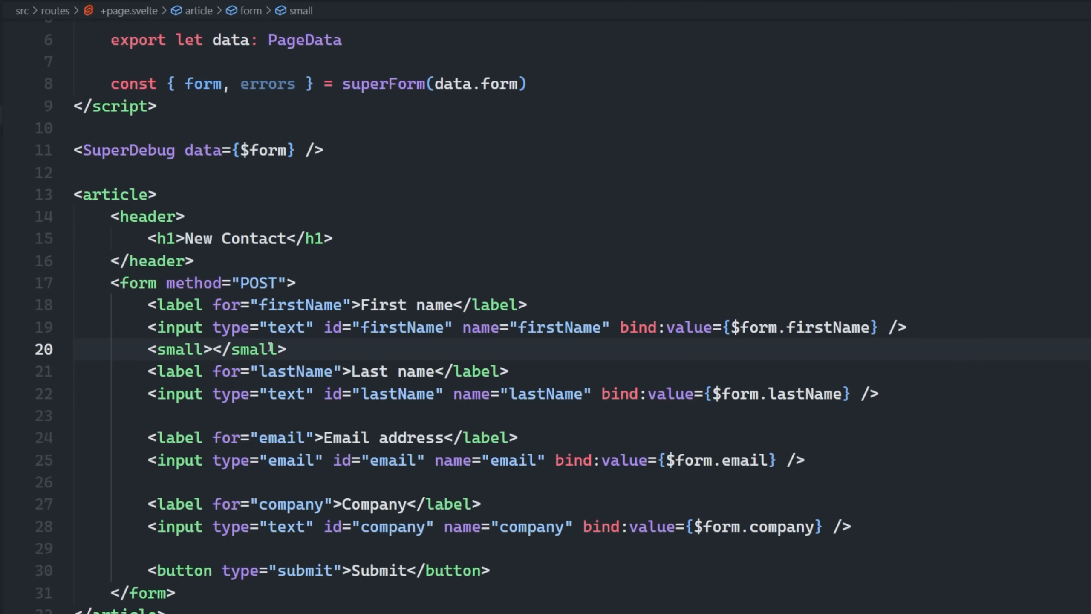
{"action": "type", "text": "{#if }"}
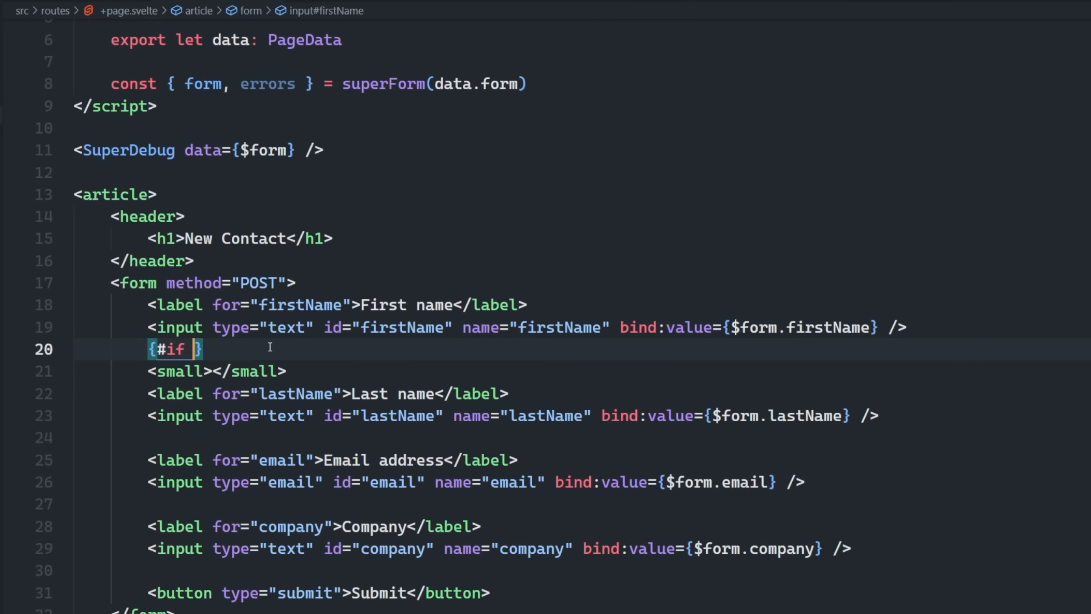
{"action": "type", "text": "$errors.ha"}
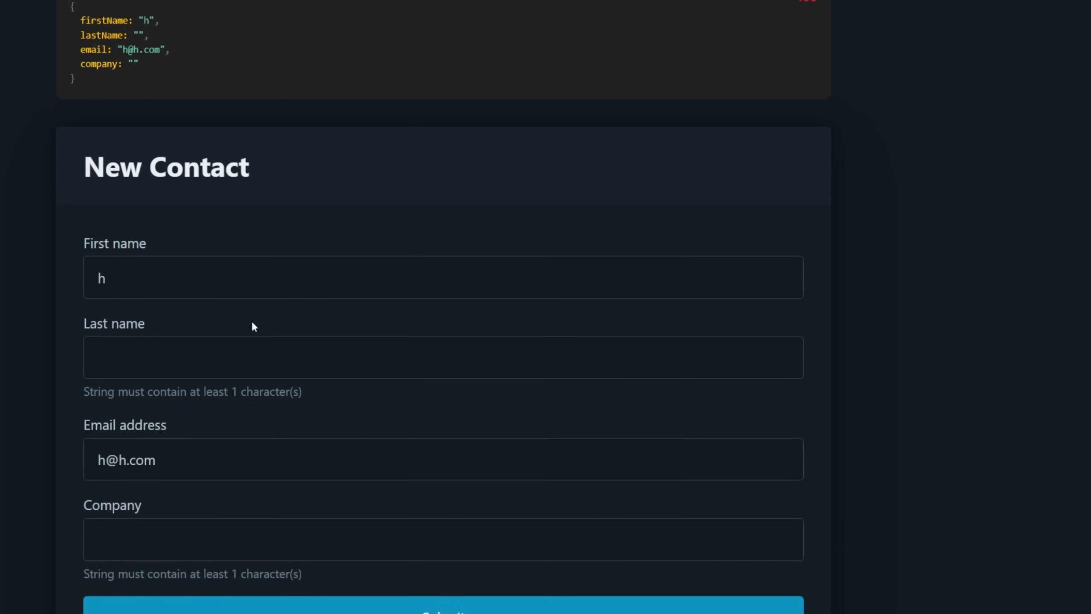
{"action": "mouse_move", "coordinate": [355, 319]}
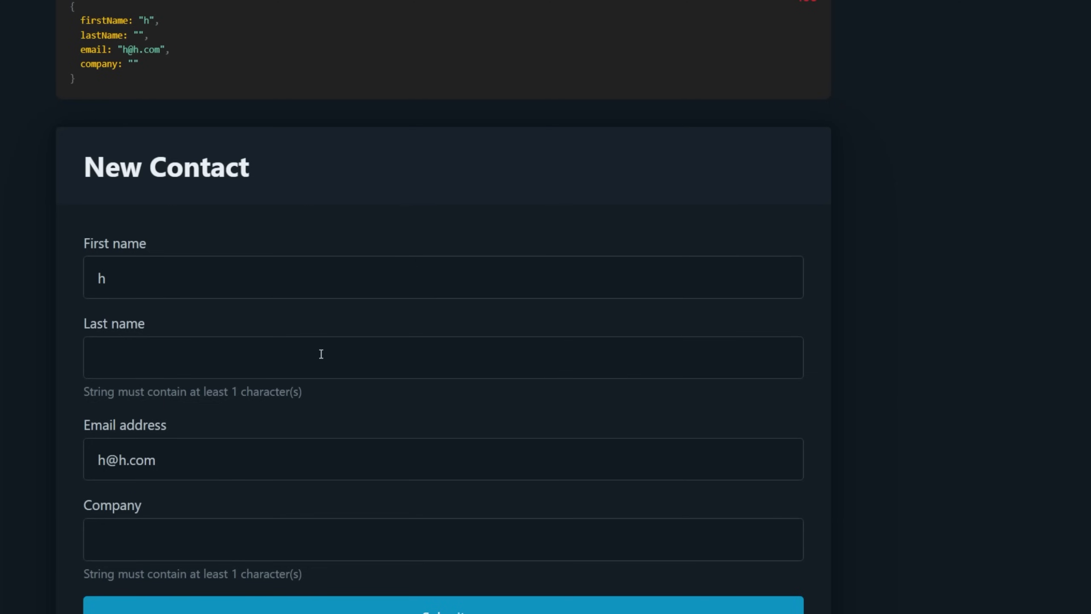
Step: Check the error messages under the empty Last name and Company fields
{"action": "left_click", "coordinate": [442, 277]}
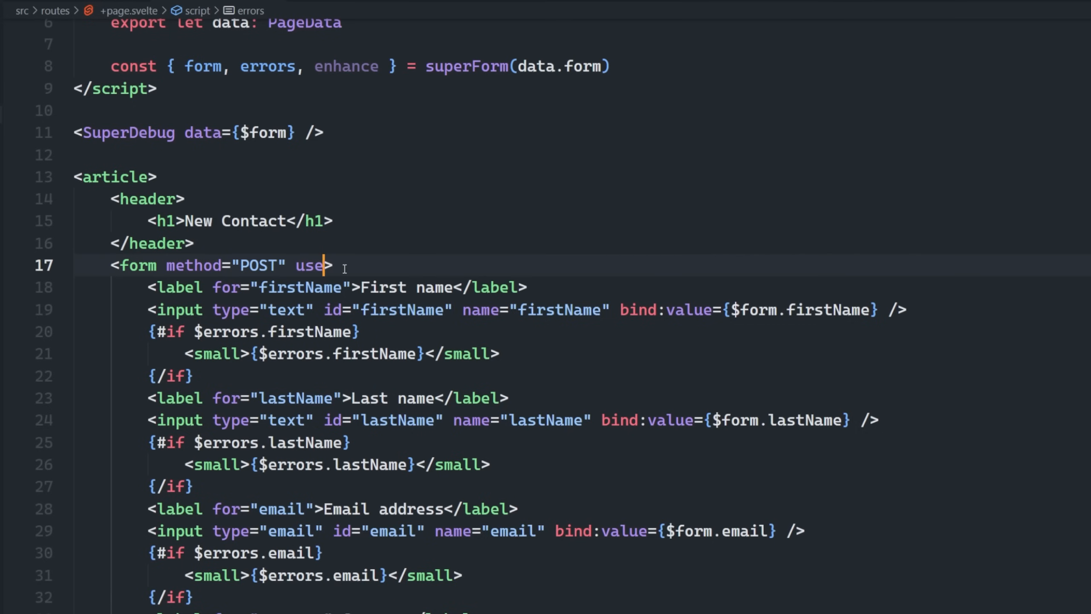
Step: Add use:enhance to the contact form's POST form tag
{"action": "type", "text": ":enhance"}
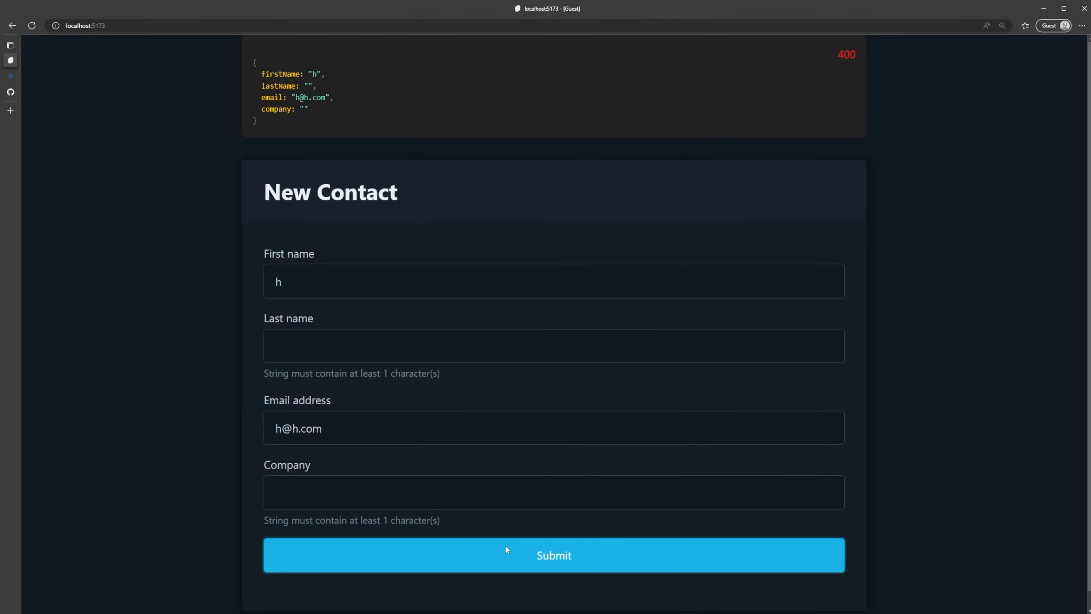
{"action": "mouse_move", "coordinate": [458, 376]}
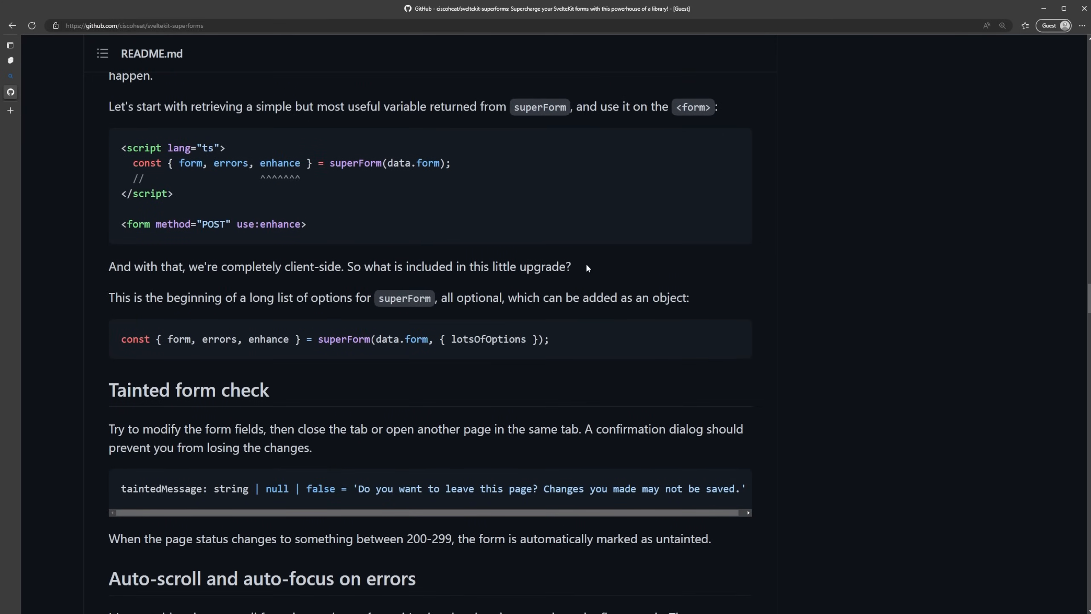
Step: Read the README's Tainted form check, then give superForm a taintedMessage option
{"action": "scroll", "scroll_direction": "down", "scroll_amount": 3}
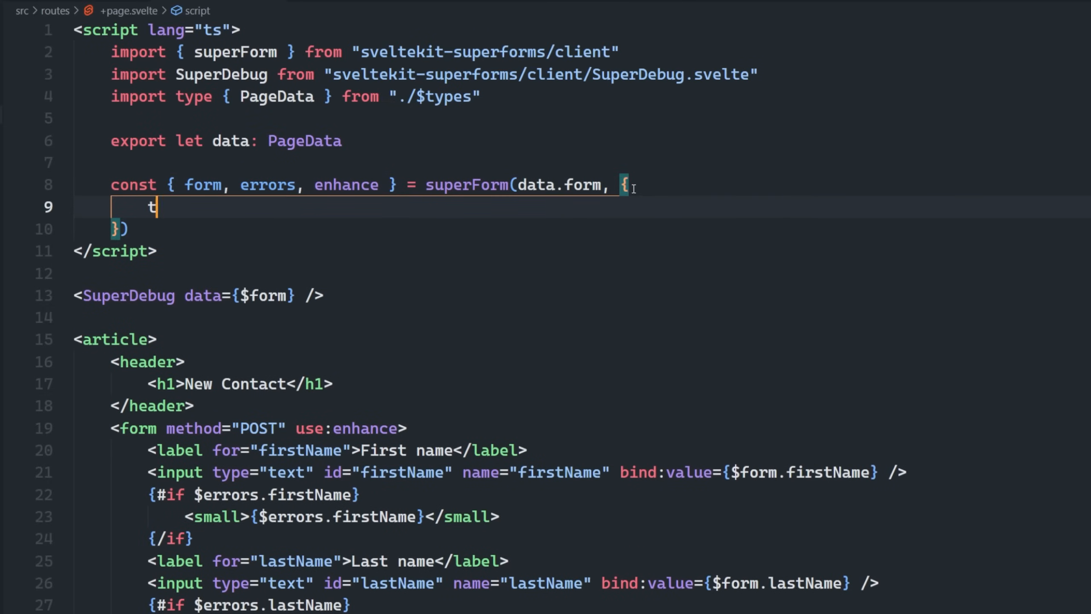
{"action": "type", "text": "aintedMessage: '"}
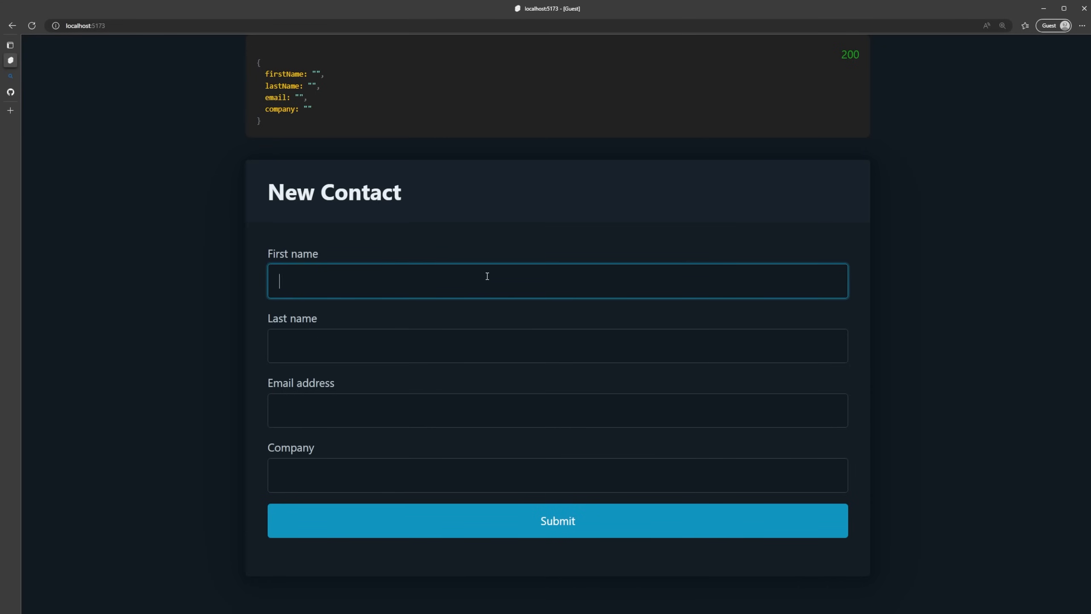
Step: Edit the form, navigate away, and choose Leave on the 'Leave site?' warning
{"action": "type", "text": "knkn"}
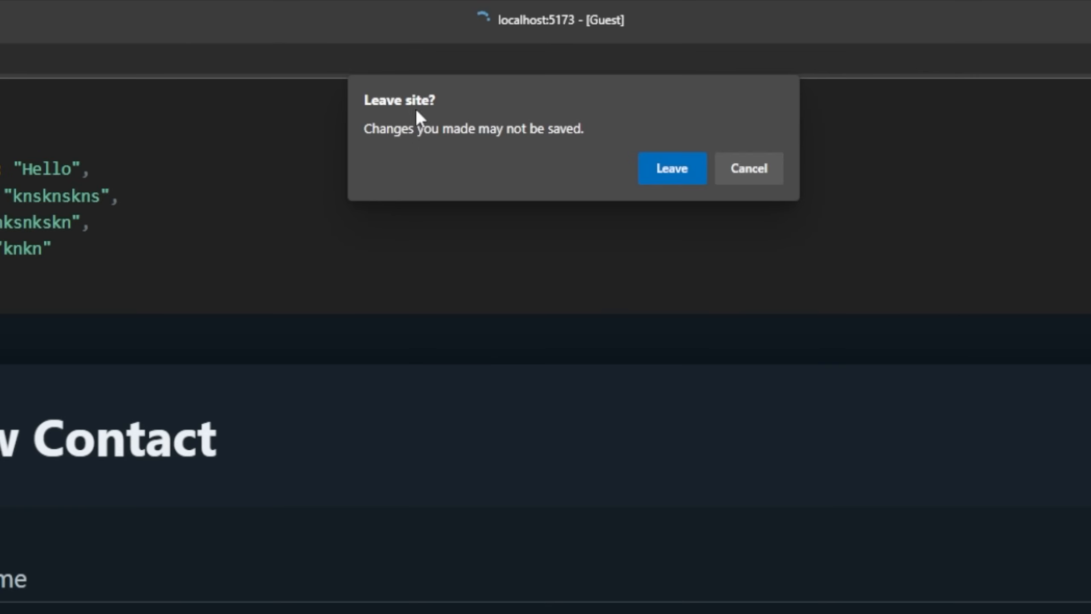
{"action": "mouse_move", "coordinate": [444, 134]}
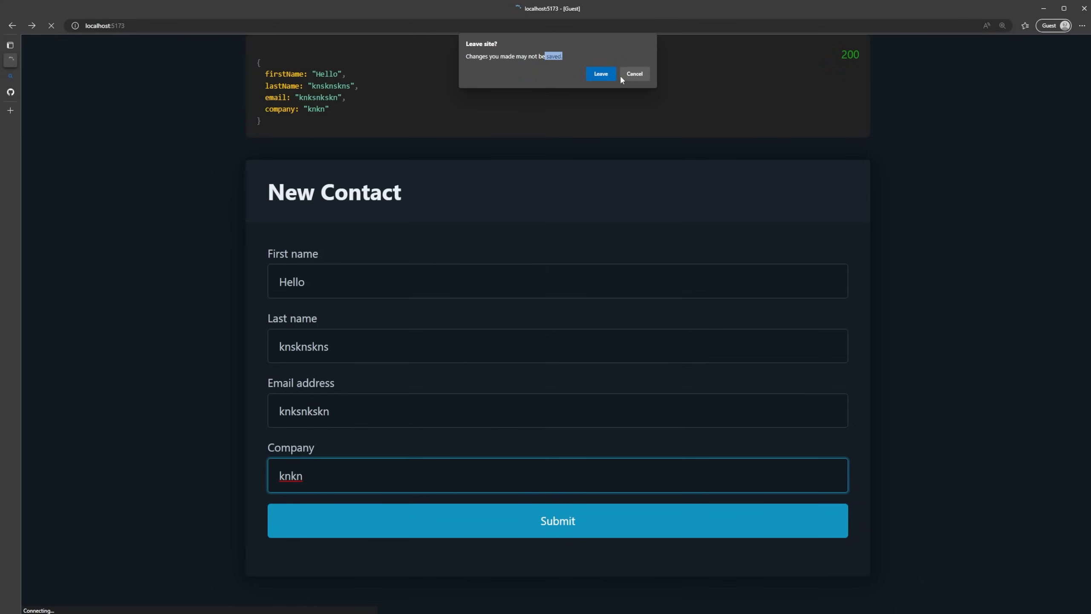
{"action": "left_click", "coordinate": [599, 73]}
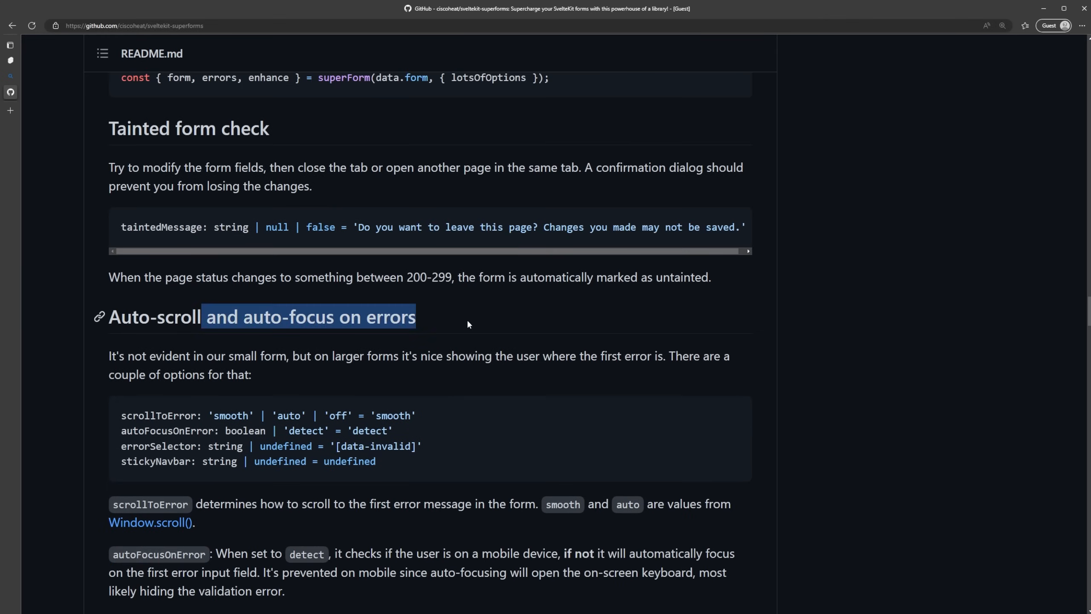
Step: Scroll the README to Client-side validation and select 'constraints' in its example code
{"action": "scroll", "scroll_direction": "down", "scroll_amount": 3}
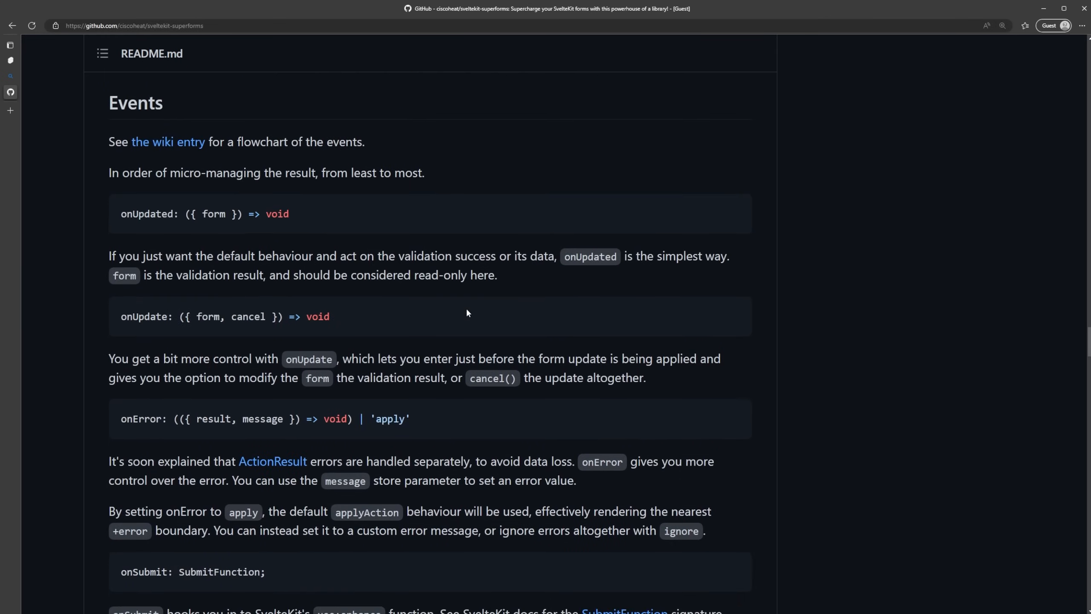
{"action": "scroll", "scroll_direction": "down", "scroll_amount": 3}
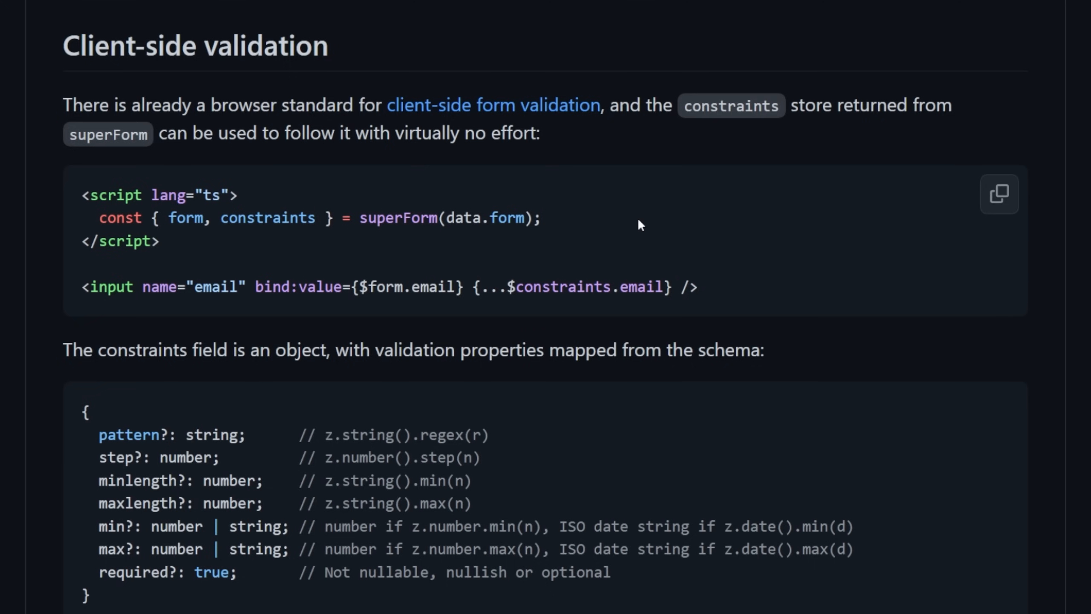
{"action": "mouse_move", "coordinate": [120, 108]}
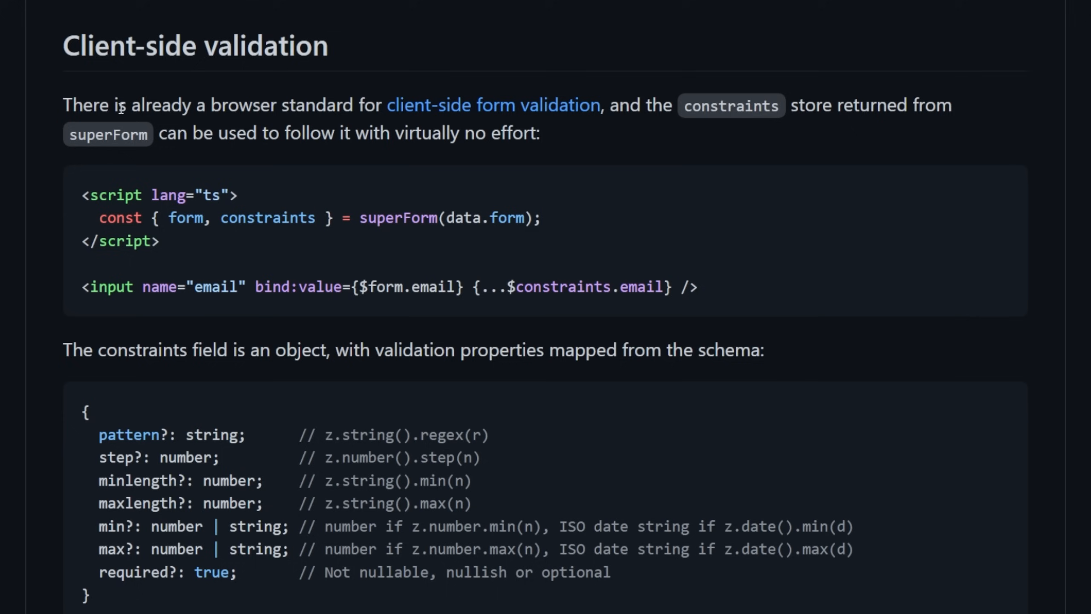
{"action": "mouse_move", "coordinate": [466, 111]}
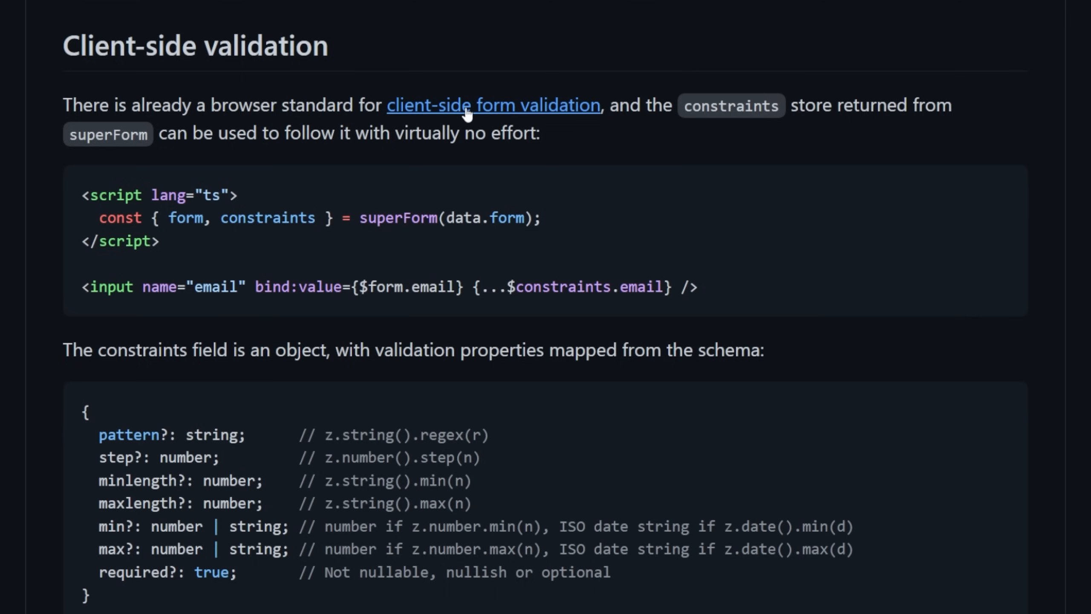
{"action": "left_click", "coordinate": [492, 106]}
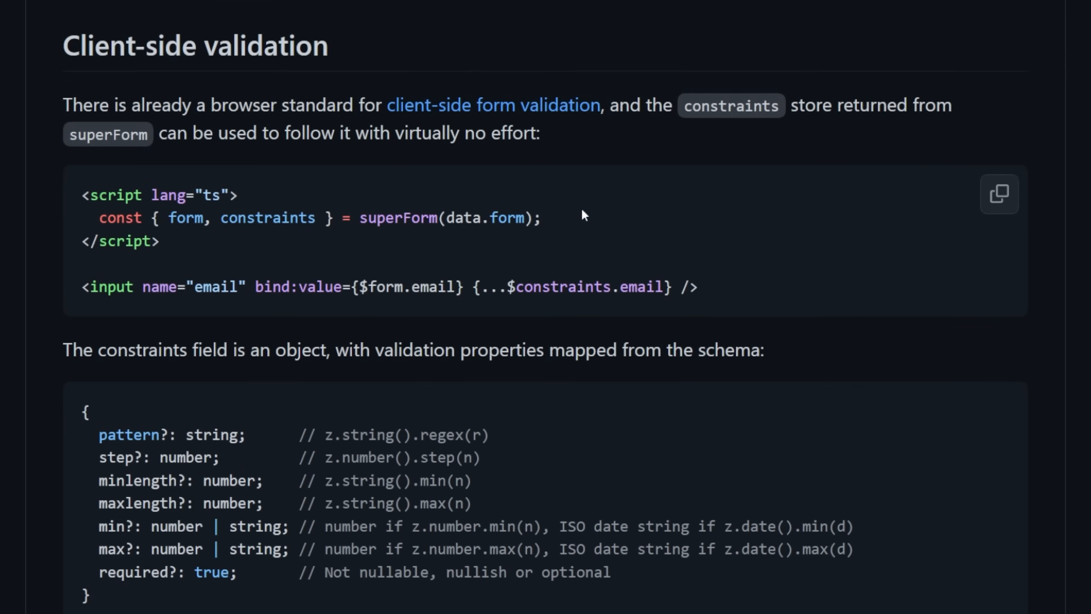
{"action": "mouse_move", "coordinate": [246, 218]}
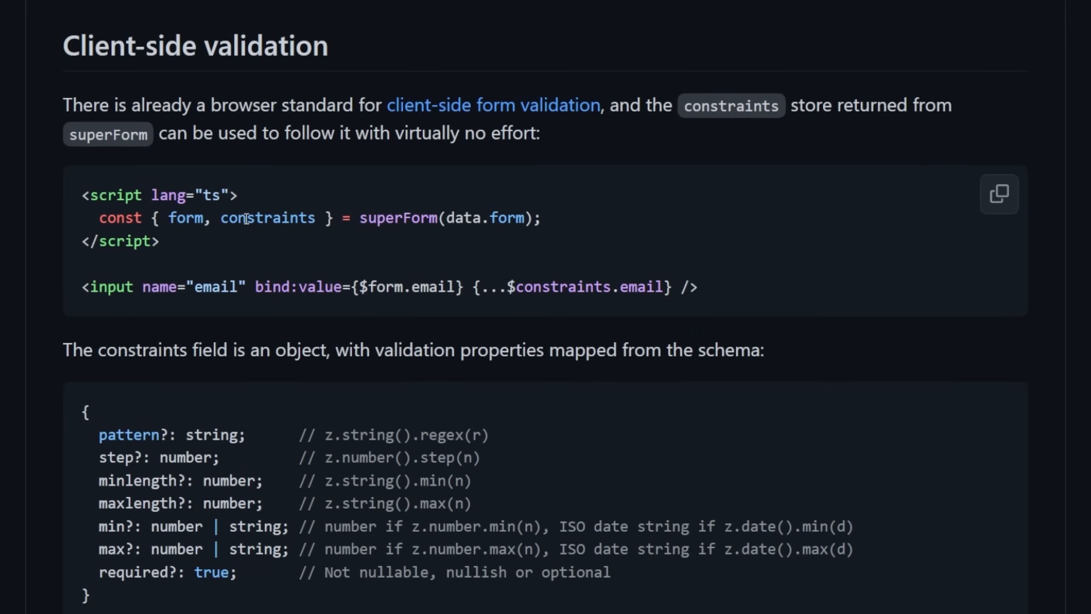
{"action": "double_click", "coordinate": [268, 218]}
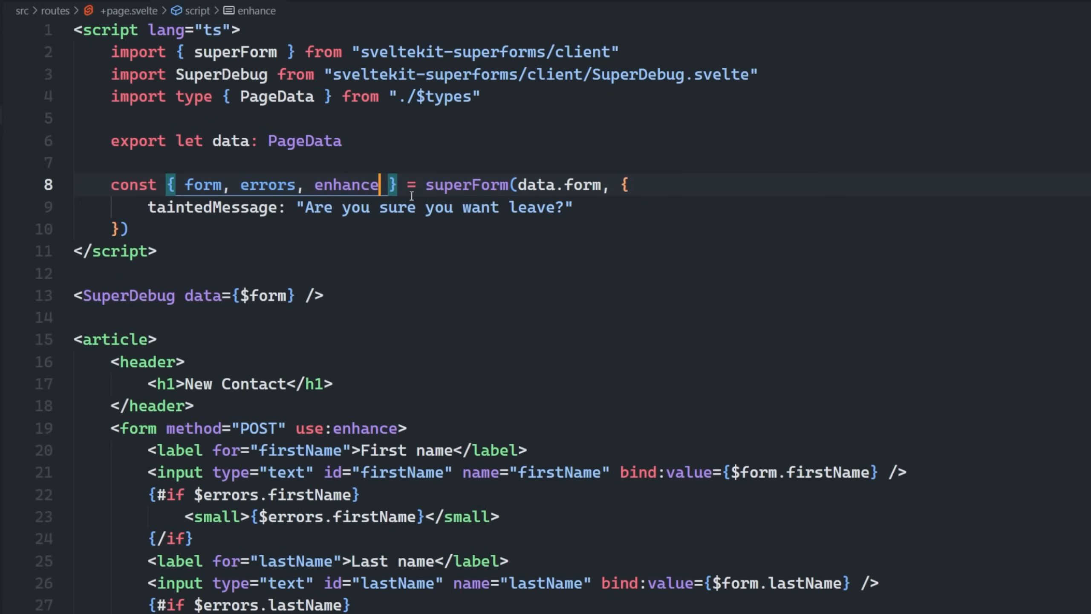
Step: Add ', constraints' to the superForm destructuring and begin {...$constraints.firstName} on the input
{"action": "type", "text": ", constraints"}
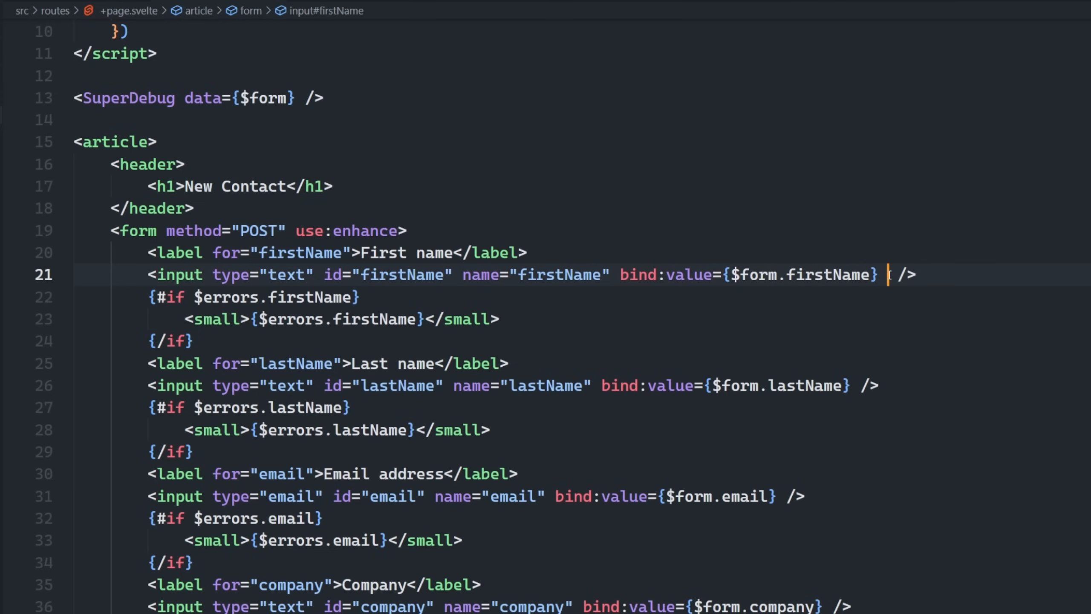
{"action": "type", "text": "{...$cons"}
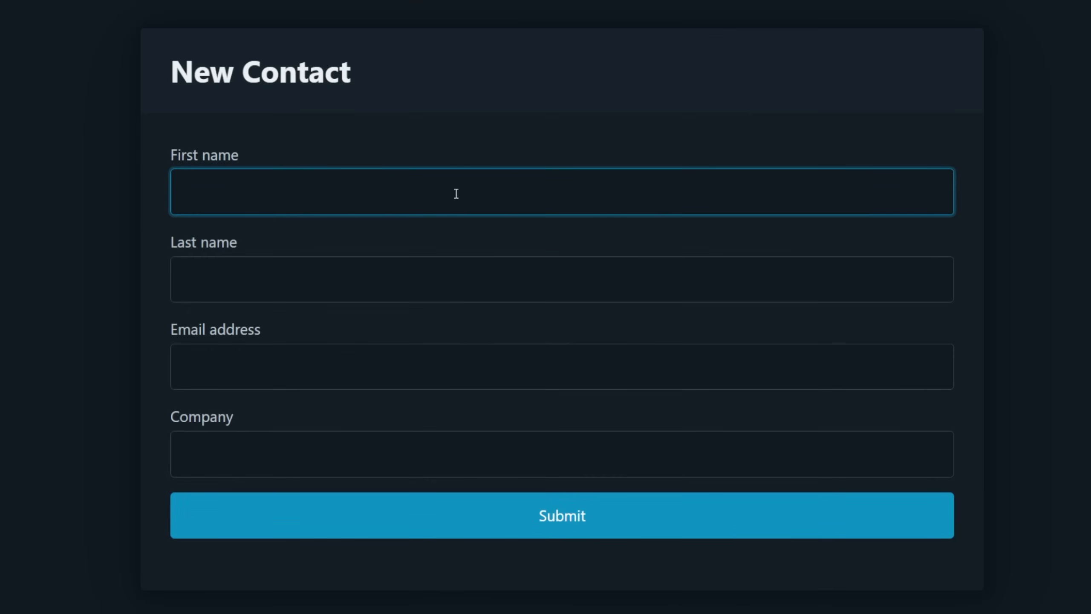
Step: Submit after each field to see 'Please fill out this field' and missing '@' tooltips
{"action": "left_click", "coordinate": [561, 279]}
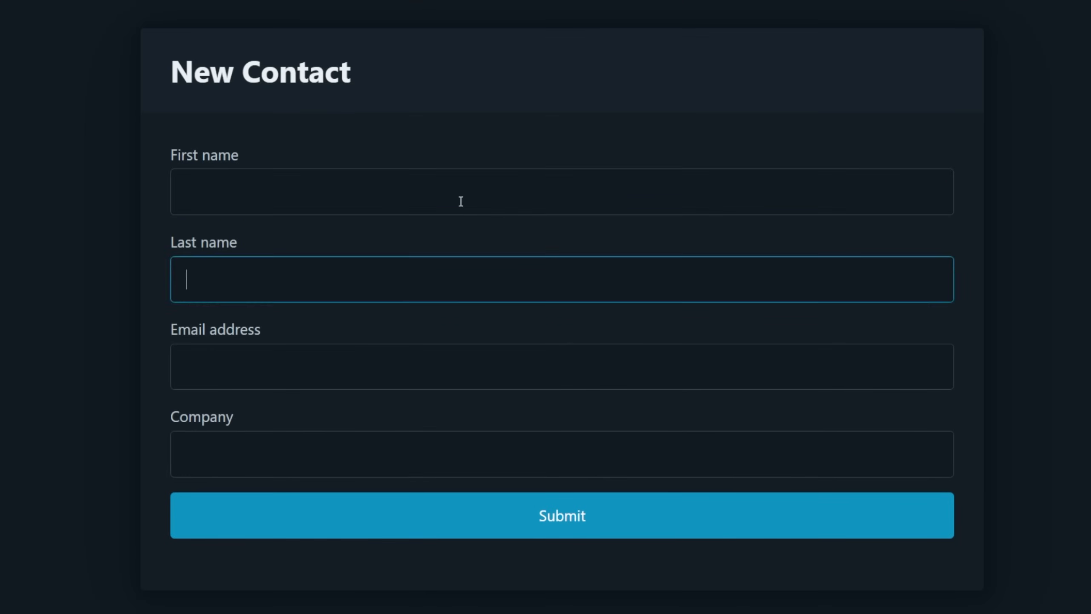
{"action": "type", "text": "h"}
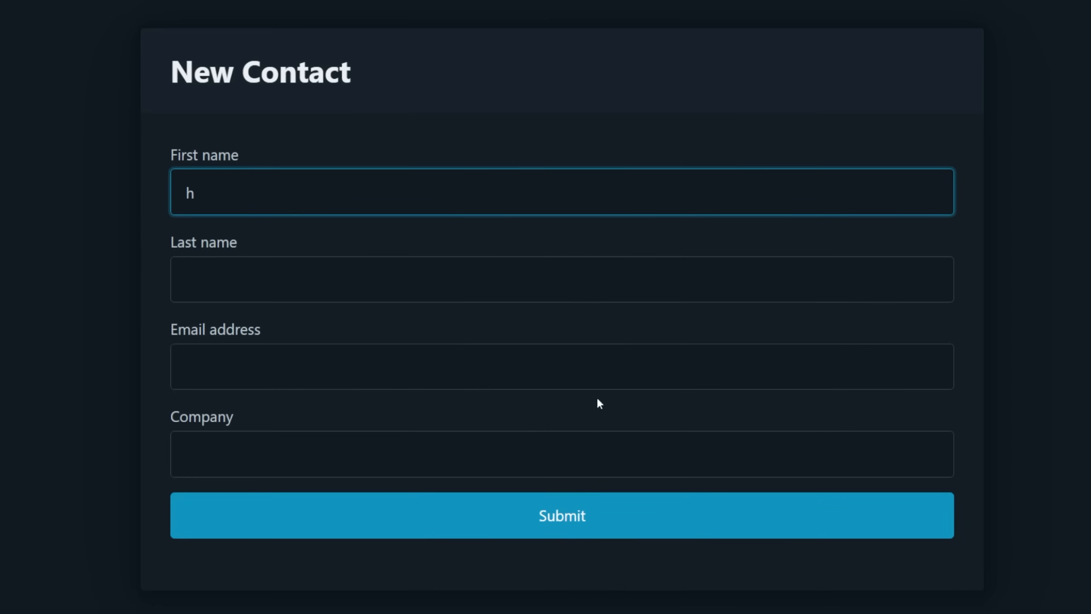
{"action": "left_click", "coordinate": [561, 514]}
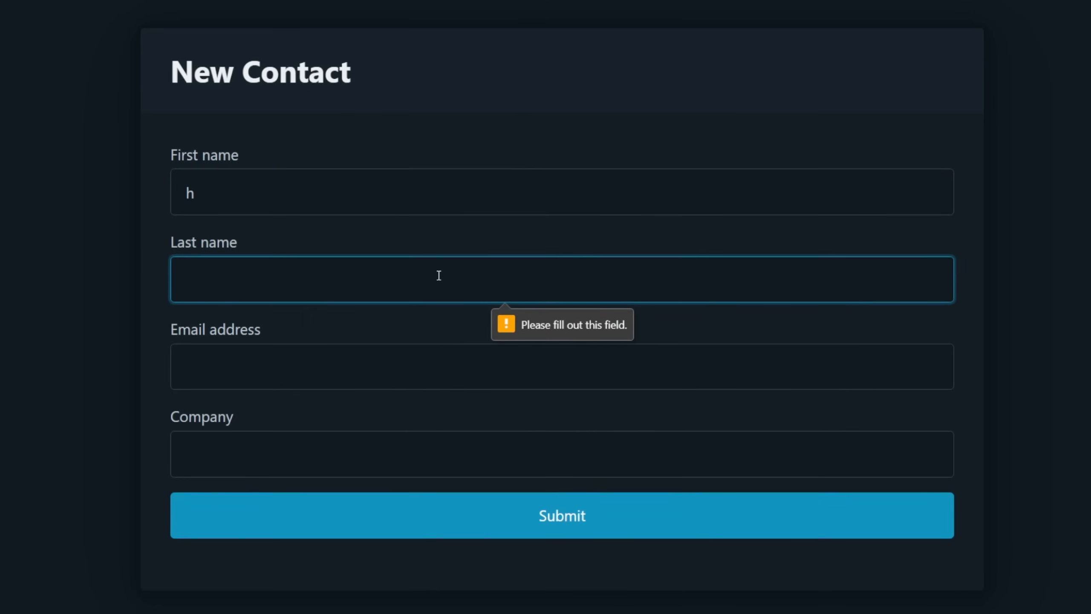
{"action": "type", "text": "h"}
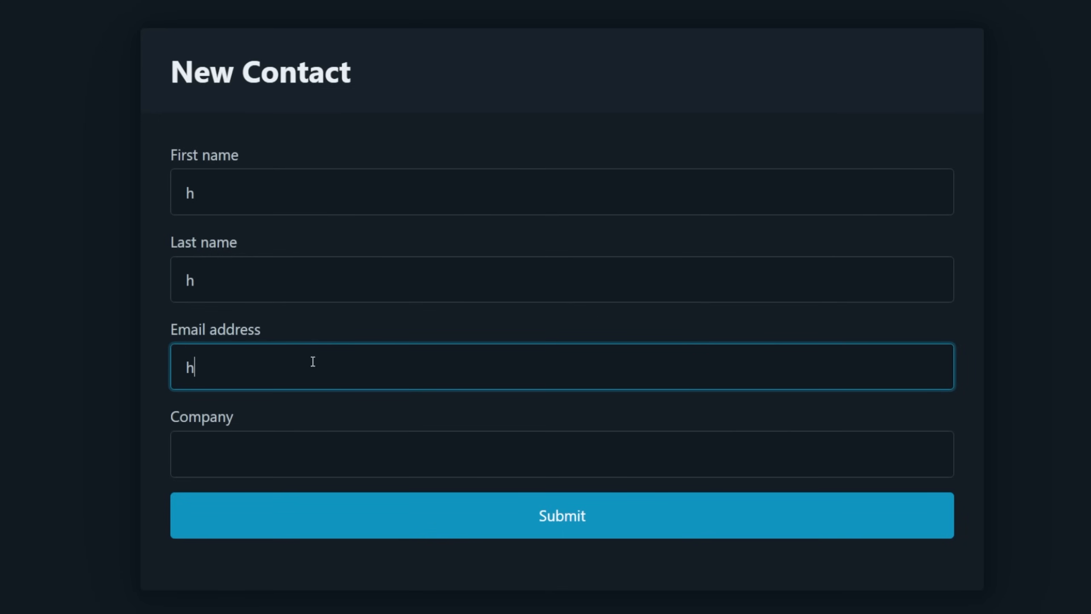
{"action": "left_click", "coordinate": [560, 515]}
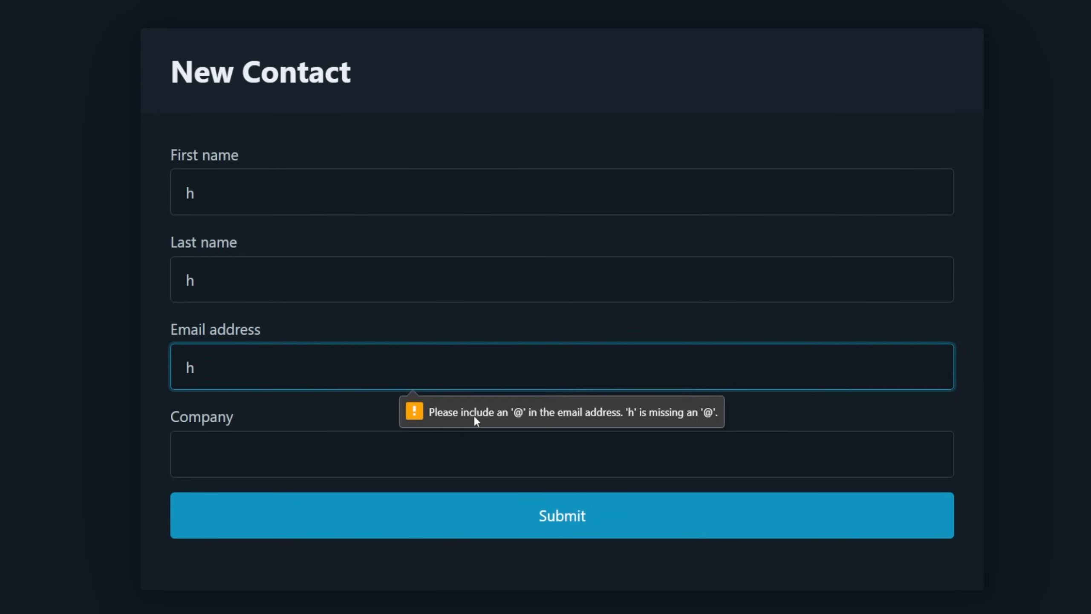
{"action": "mouse_move", "coordinate": [508, 426]}
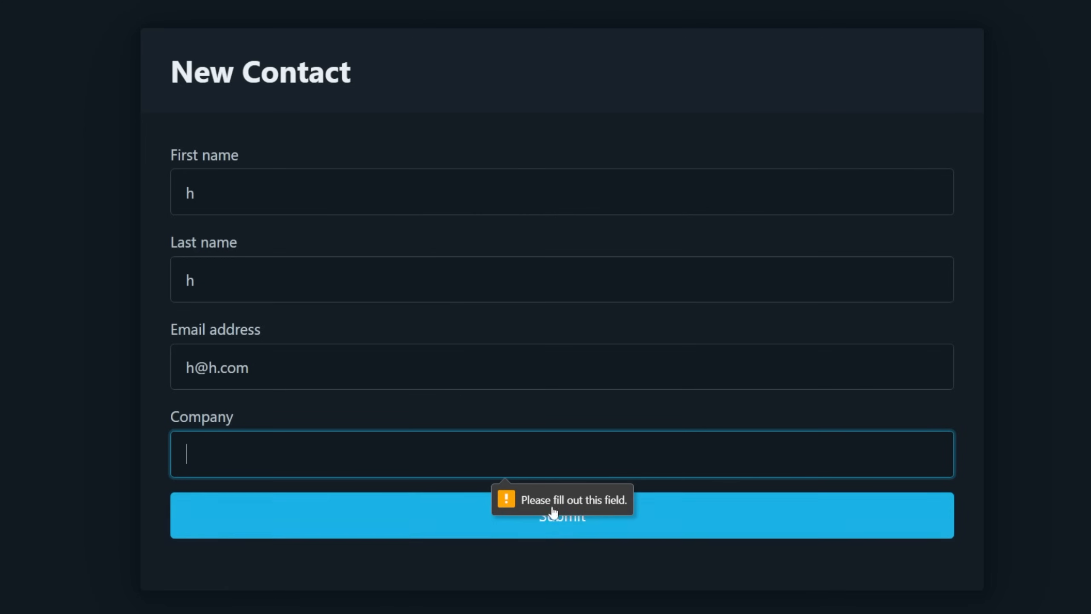
{"action": "left_click", "coordinate": [562, 515]}
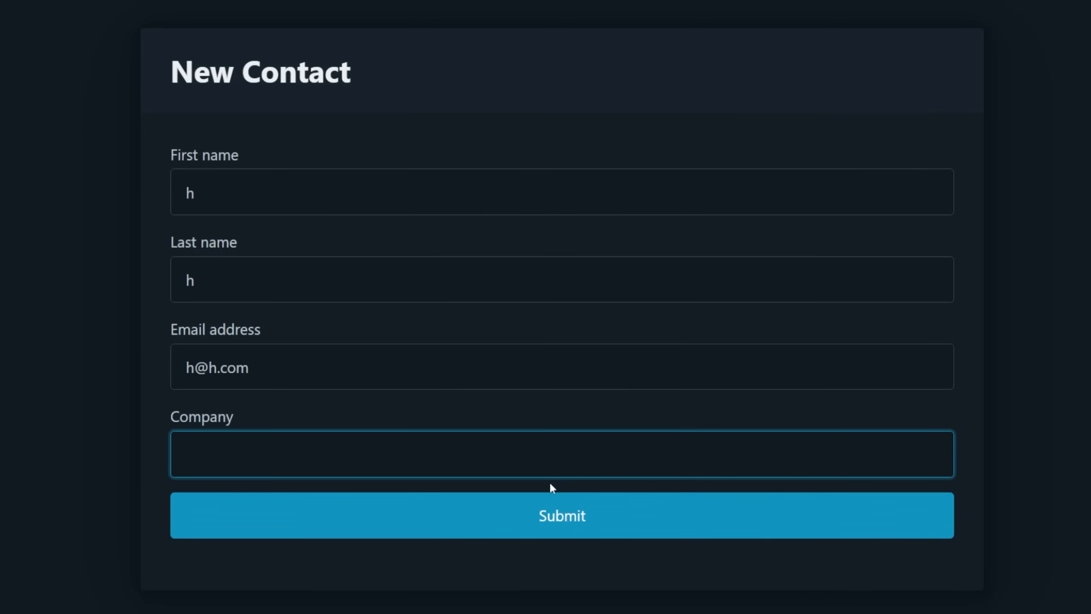
{"action": "left_click", "coordinate": [561, 515]}
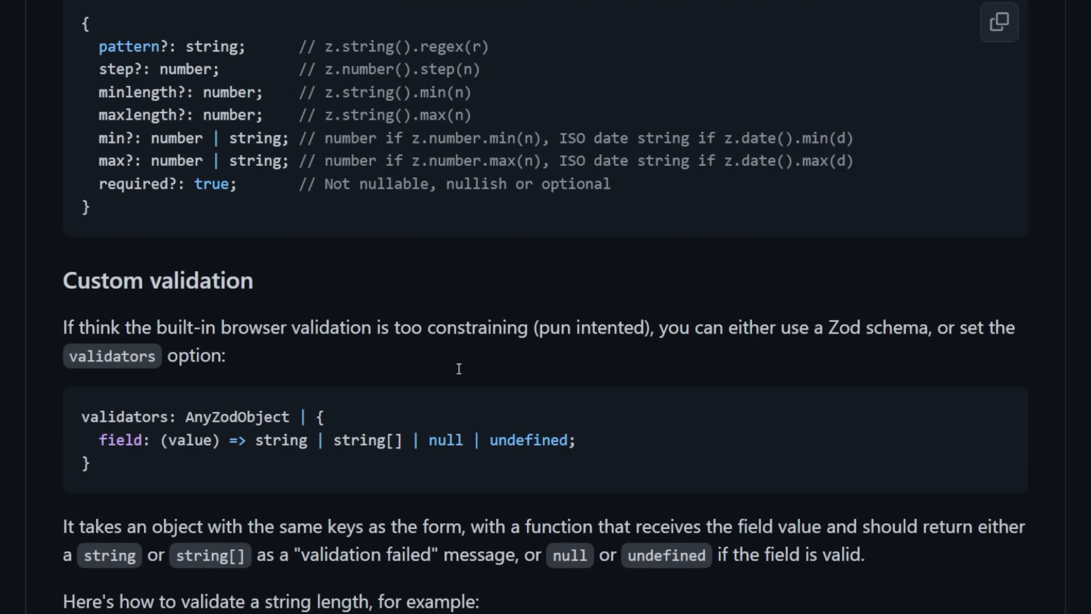
Step: Scroll the README down to the 'Custom validation' heading about validators
{"action": "left_click_drag", "start_coordinate": [82, 417], "coordinate": [86, 463]}
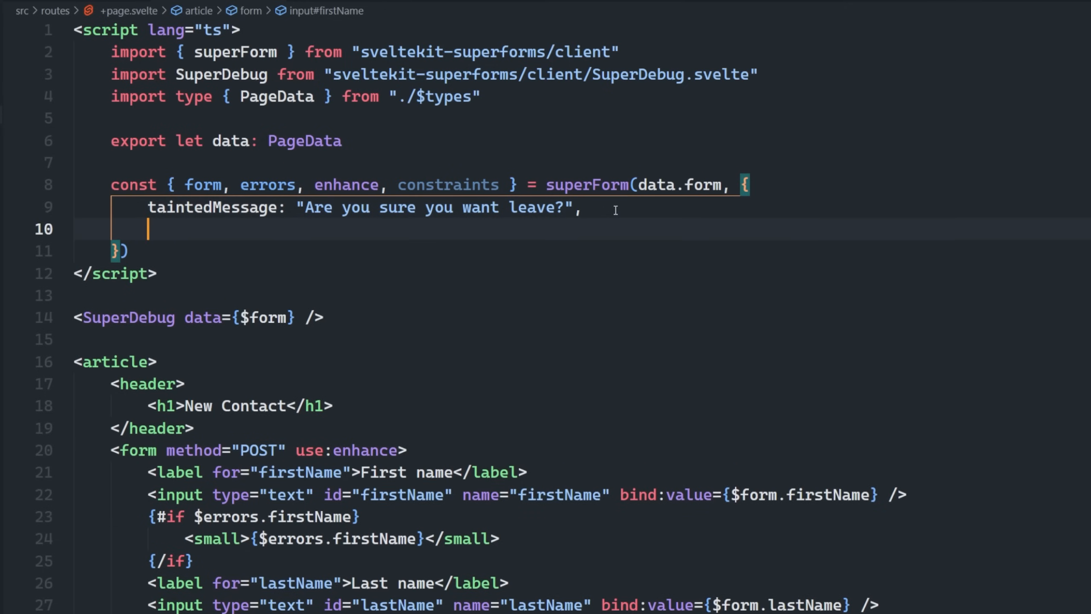
Step: Add validators: { firstName } returning 'Your name is too short!' when empty, otherwise null
{"action": "type", "text": "validators: {"}
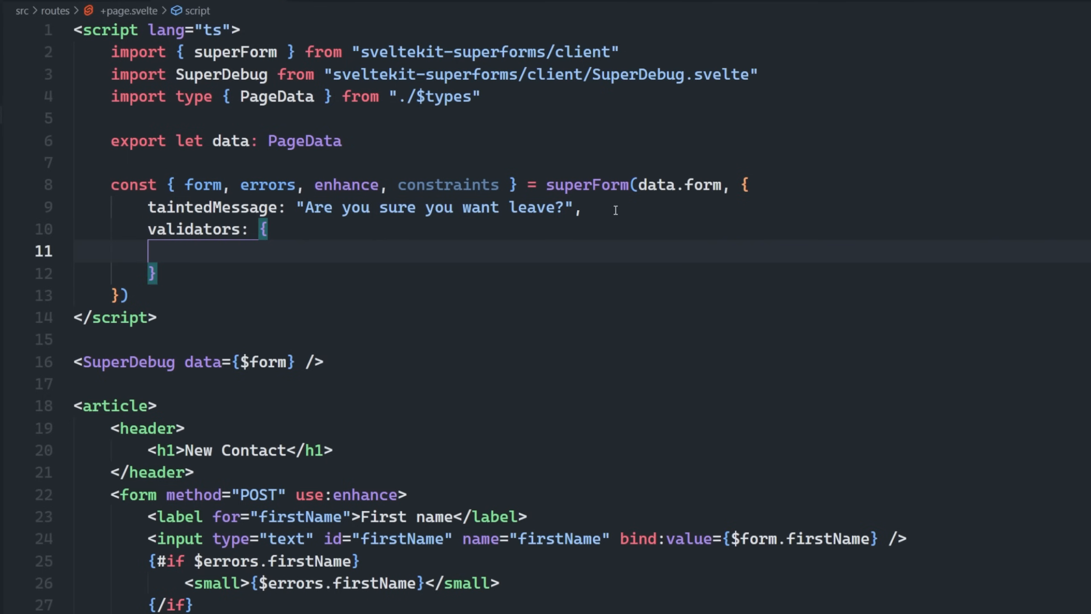
{"action": "type", "text": "firstName"}
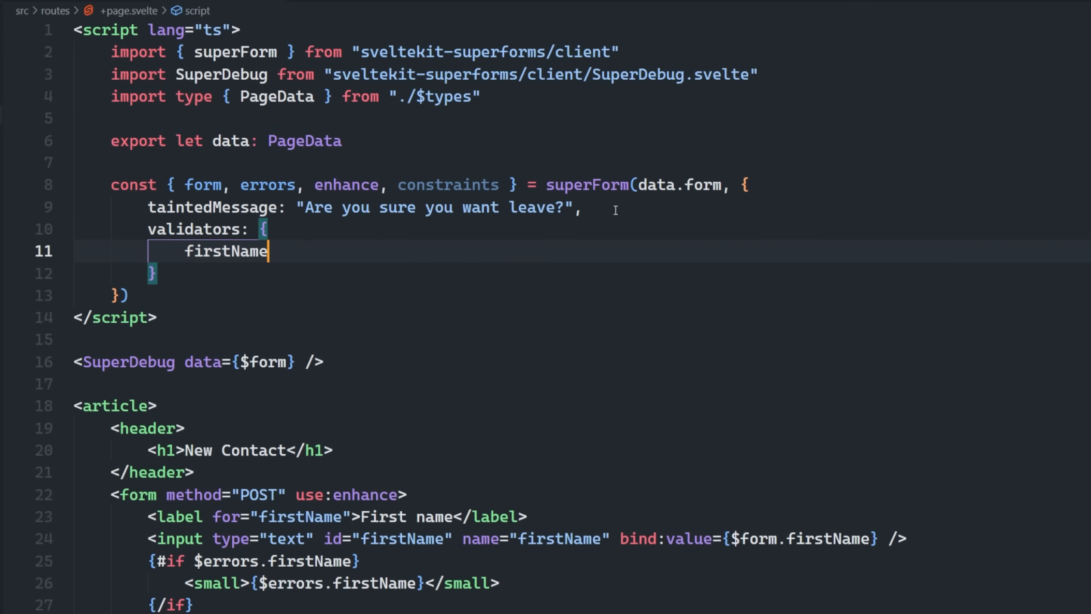
{"action": "type", "text": ": (firstName) => firstName.length < 1"}
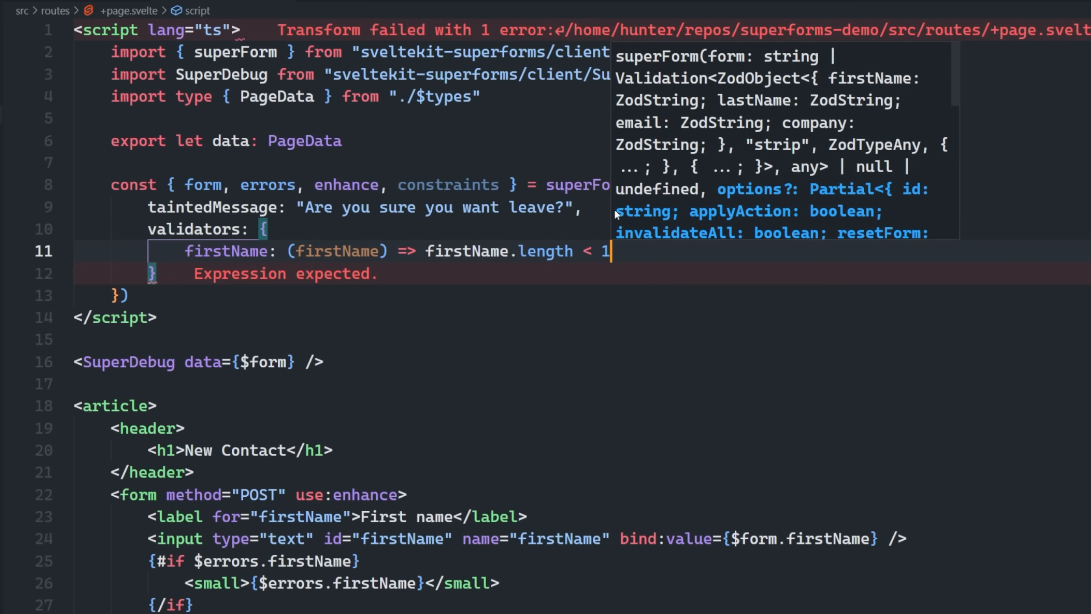
{"action": "type", "text": "? '"}
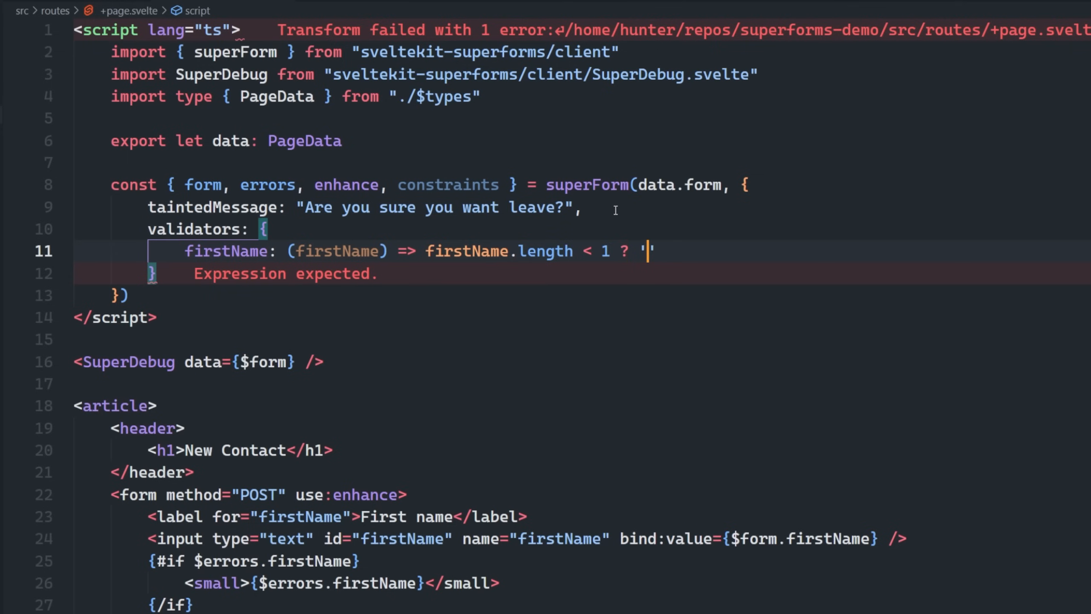
{"action": "type", "text": "Your name is too short!' : null"}
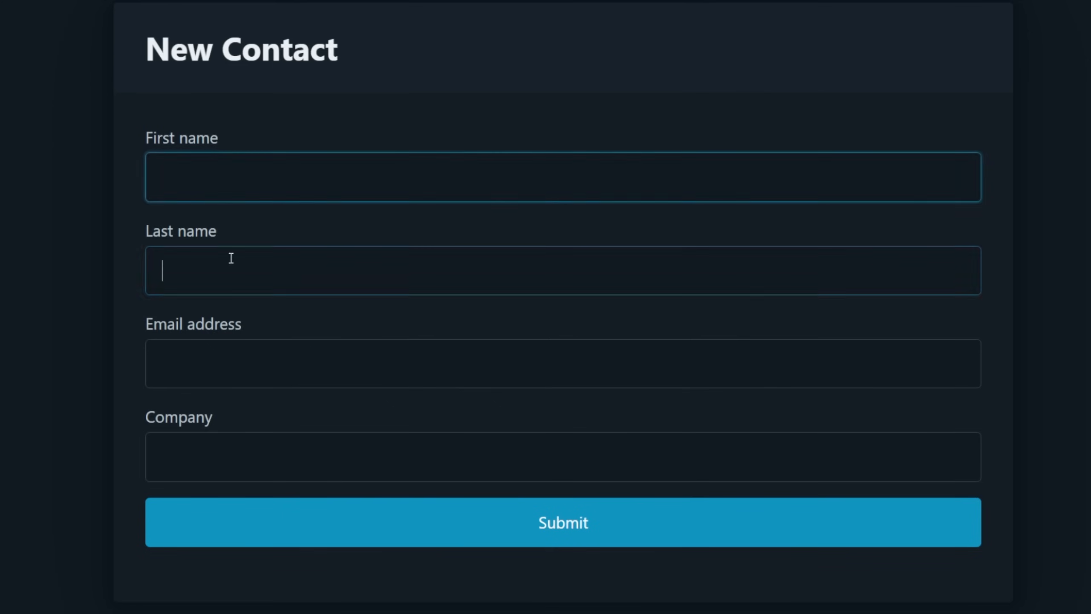
Step: Submit with only first name 'eeee' filled and select the 'Invalid email' error message
{"action": "type", "text": "eeee"}
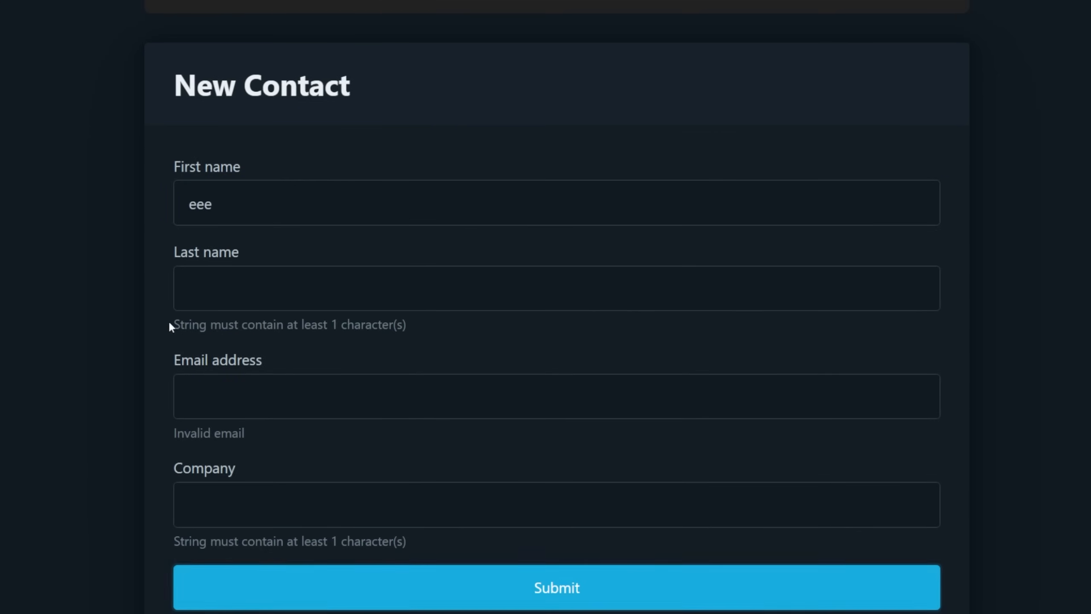
{"action": "double_click", "coordinate": [208, 432]}
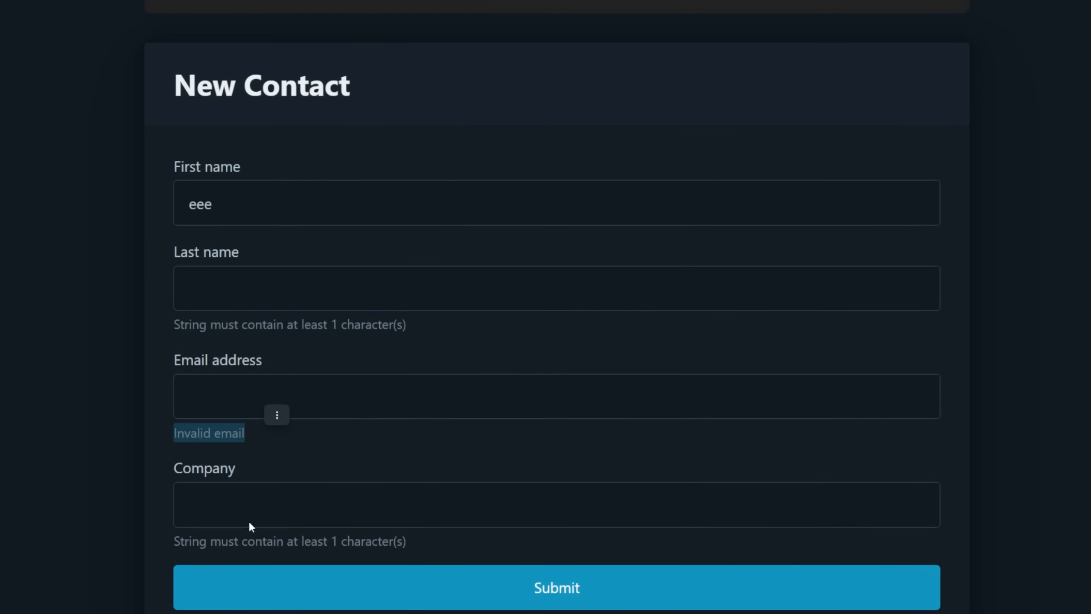